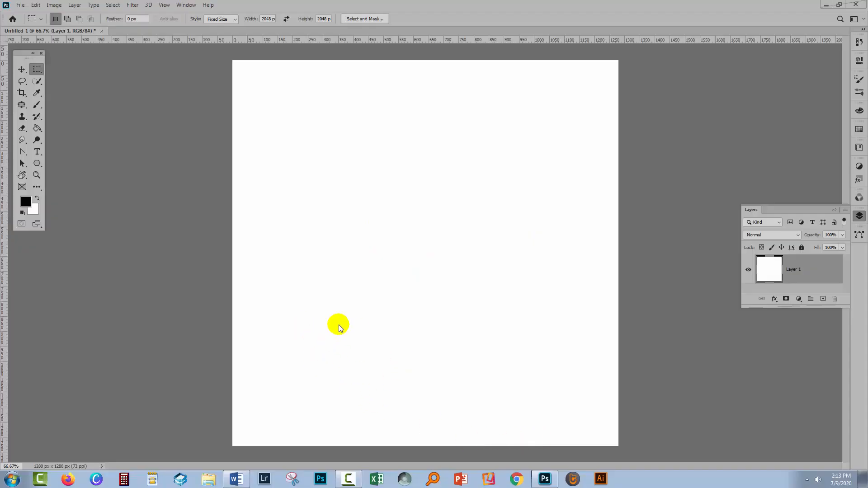
pyautogui.moveTo(343, 326)
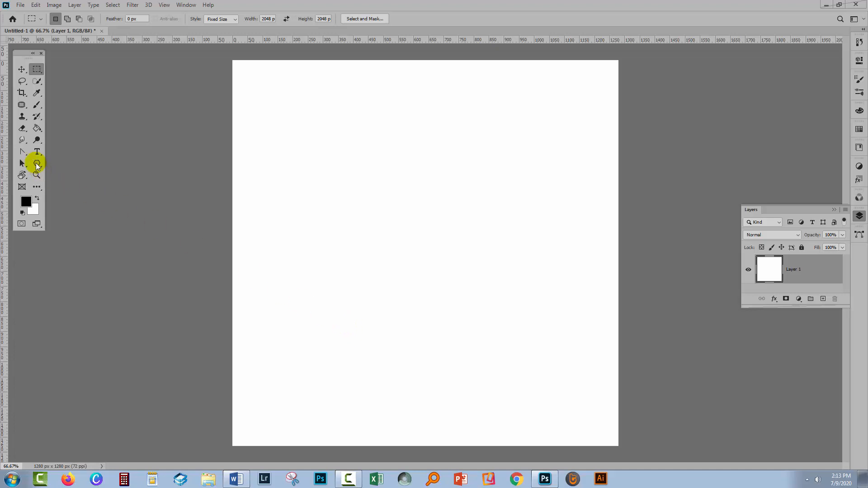
# - Select the Polygon Tool in Shape mode with a pale green fill
pyautogui.click(36, 162)
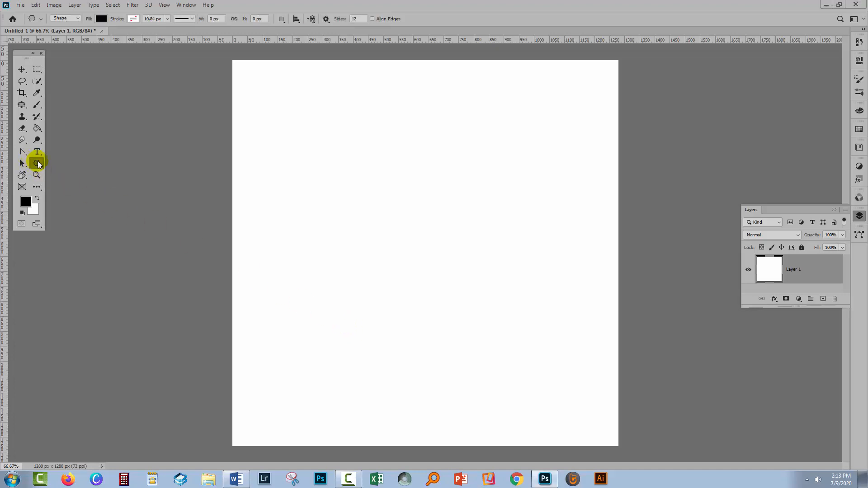
pyautogui.click(36, 163)
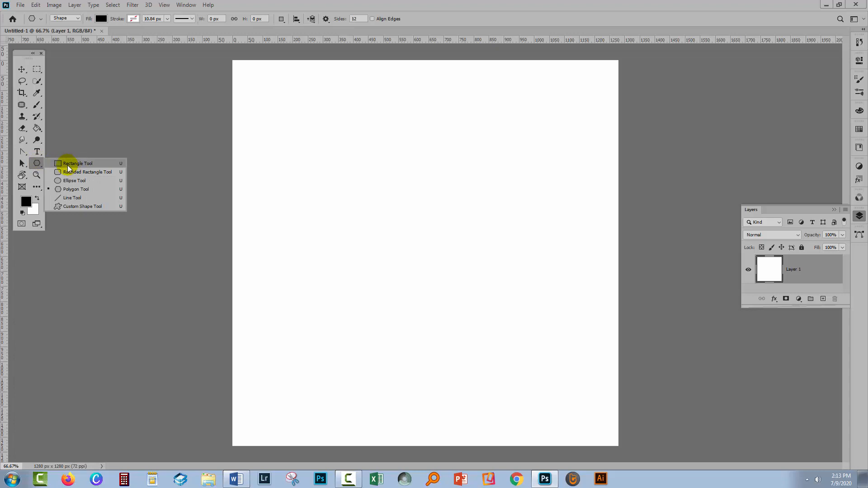
pyautogui.moveTo(70, 189)
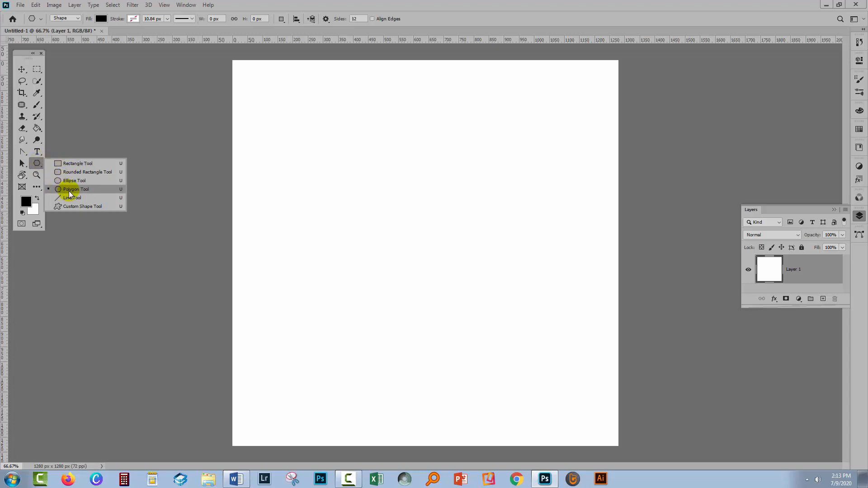
pyautogui.click(74, 189)
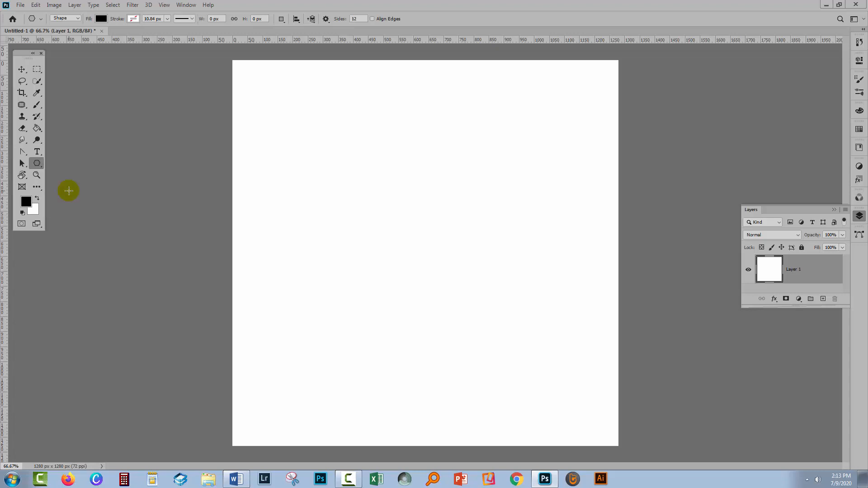
pyautogui.click(63, 18)
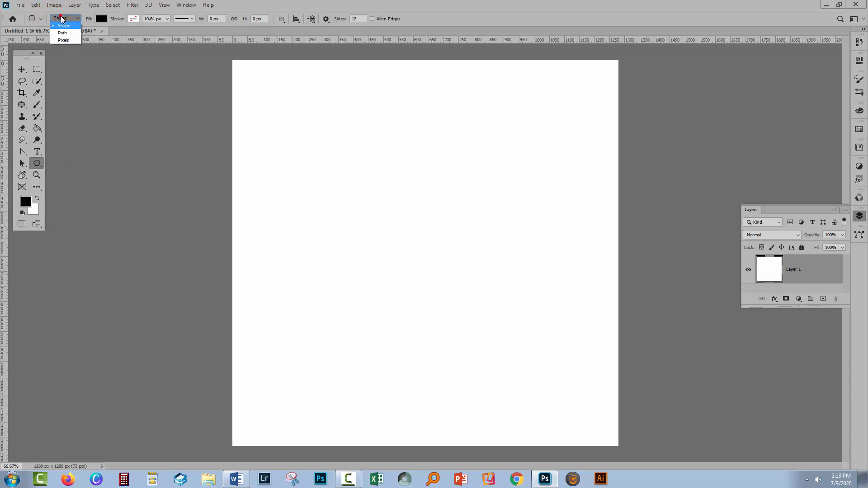
pyautogui.moveTo(63, 40)
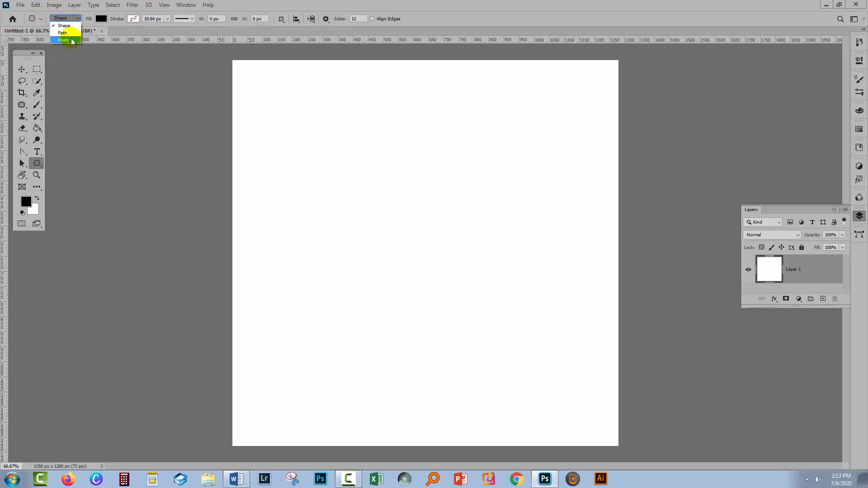
pyautogui.moveTo(63, 25)
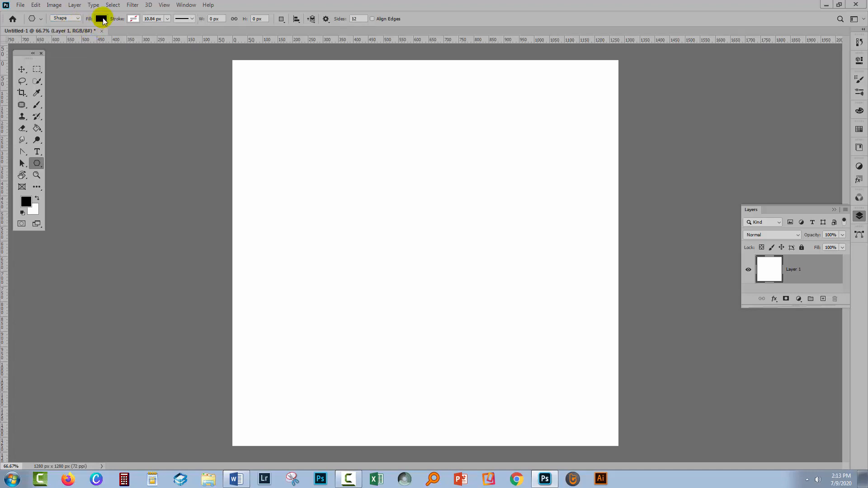
pyautogui.moveTo(101, 19)
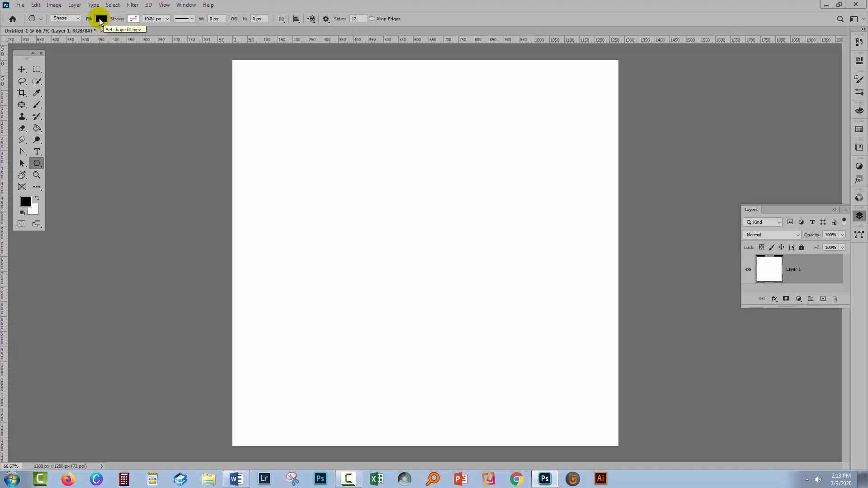
pyautogui.click(100, 18)
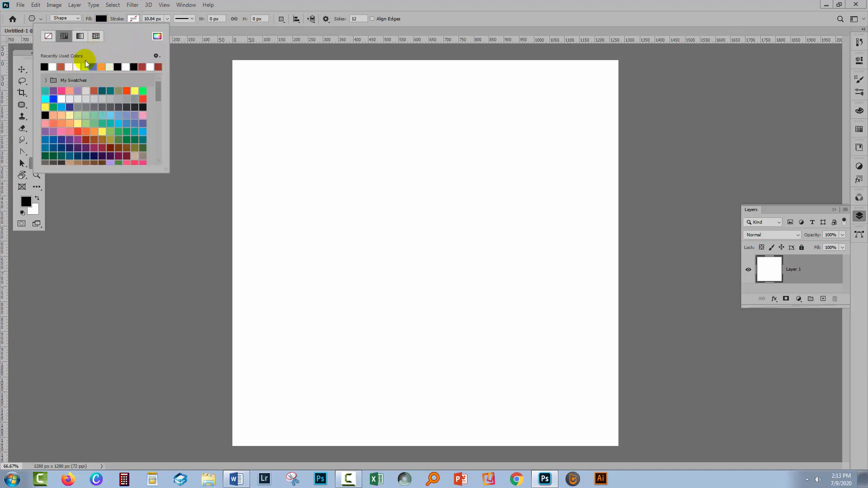
pyautogui.click(84, 66)
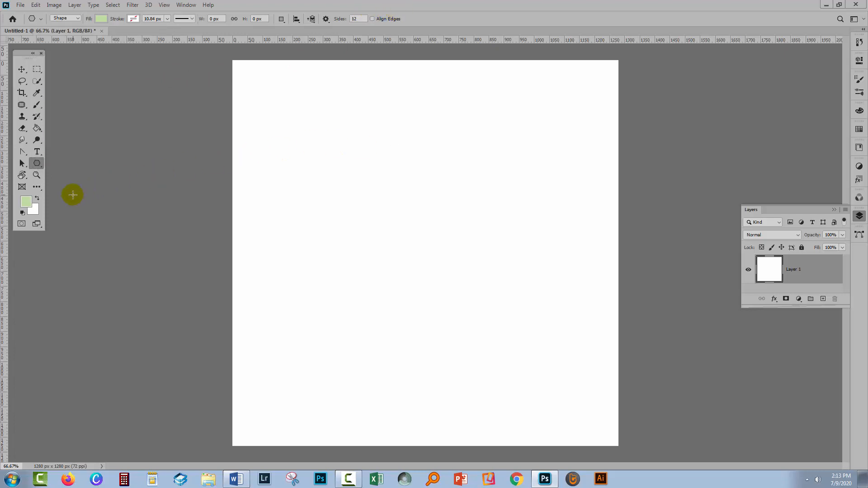
# - In Create Polygon, set 25 sides, 7% indent, with Smooth Corners and Smooth Indents off
pyautogui.click(72, 194)
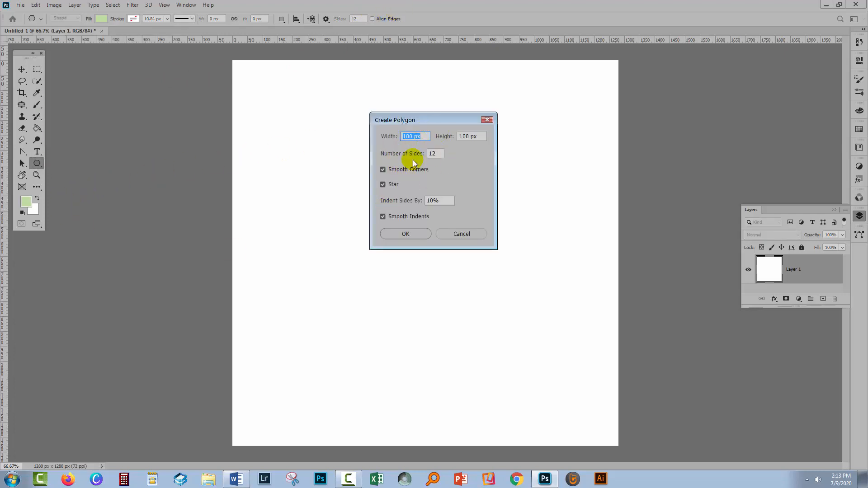
pyautogui.moveTo(422, 119)
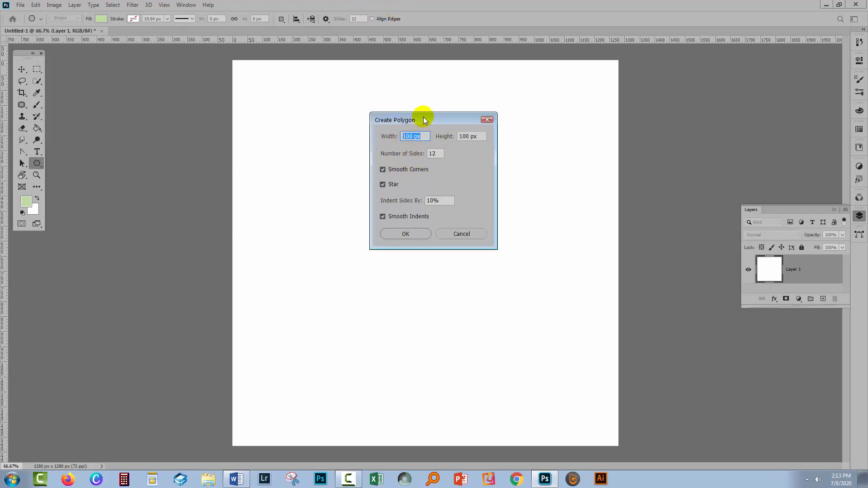
pyautogui.moveTo(370, 292)
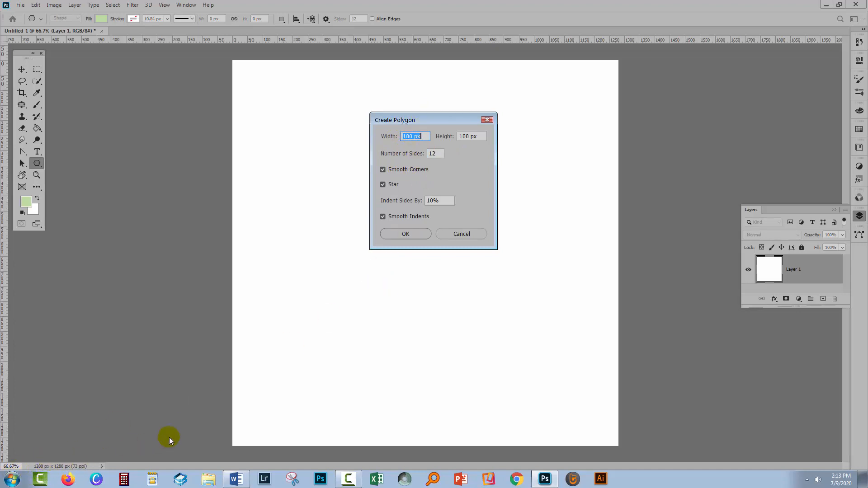
pyautogui.moveTo(303, 396)
pyautogui.write('900')
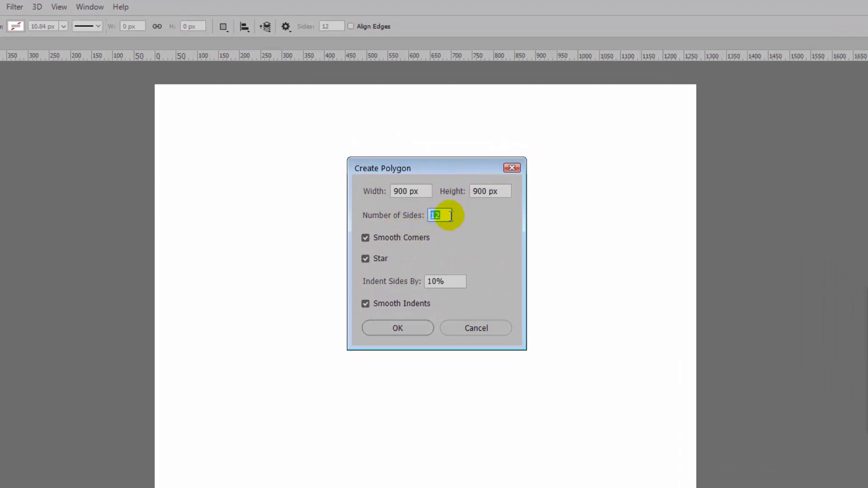
pyautogui.moveTo(246, 297)
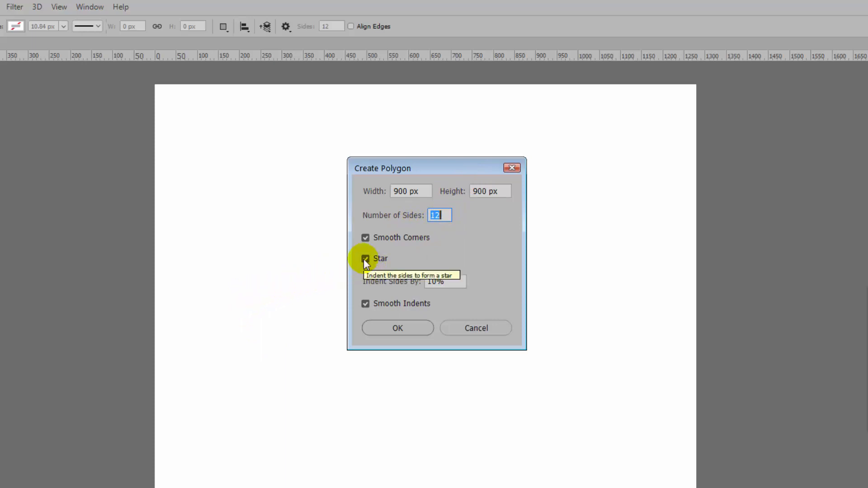
pyautogui.write('25')
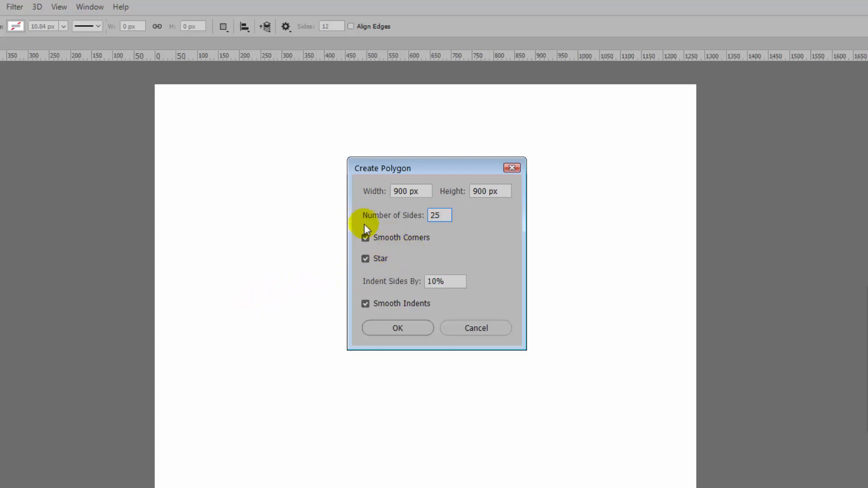
pyautogui.click(364, 238)
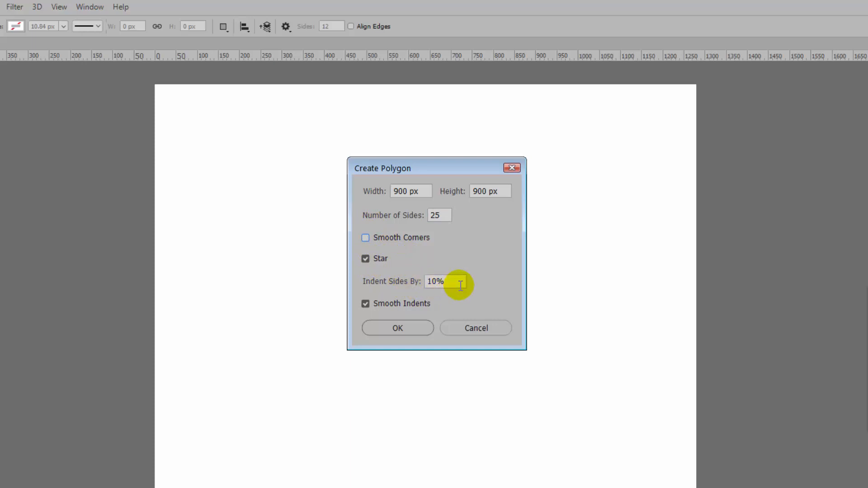
pyautogui.moveTo(461, 284)
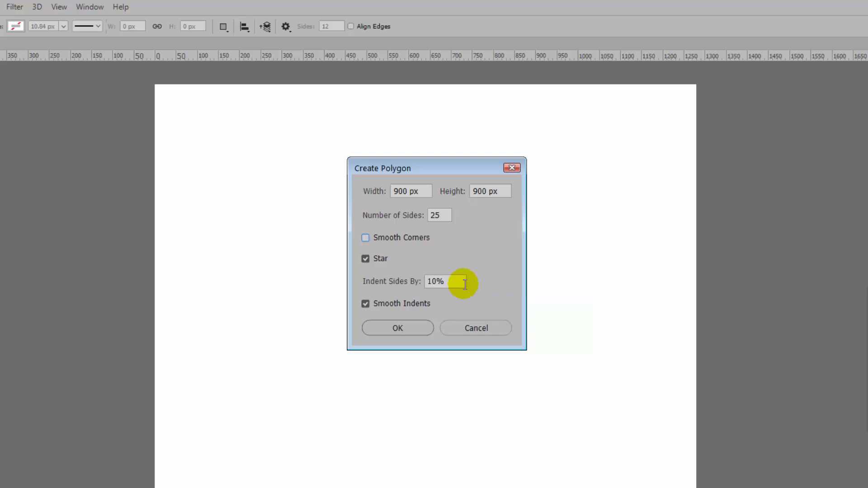
pyautogui.tripleClick(445, 281)
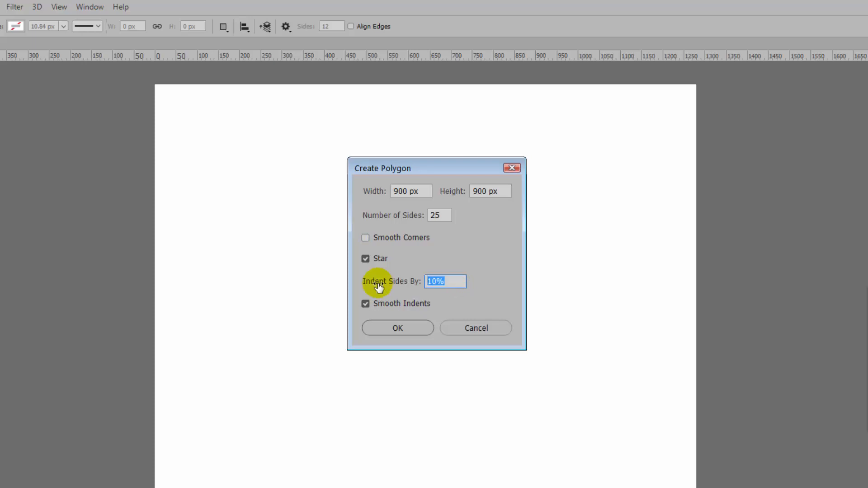
pyautogui.write('7')
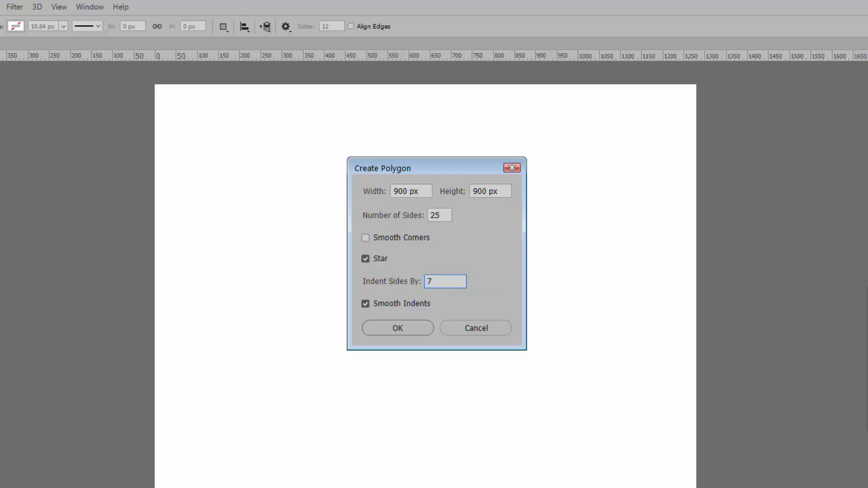
pyautogui.write('%')
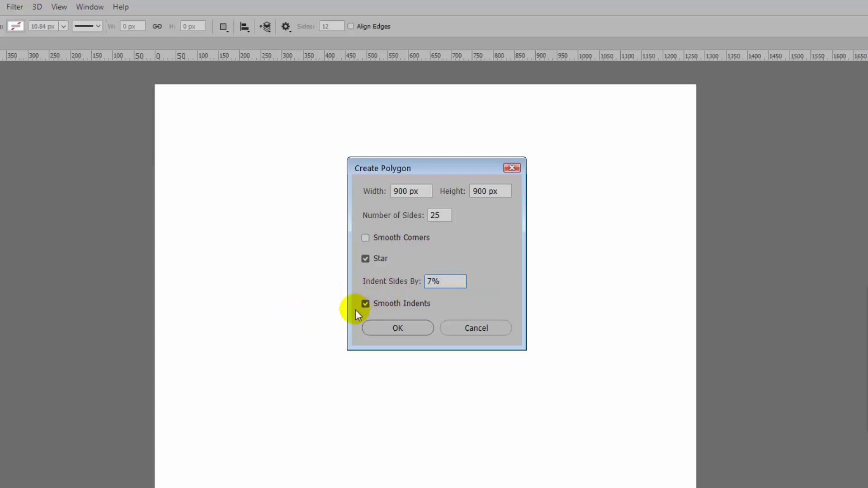
pyautogui.click(364, 304)
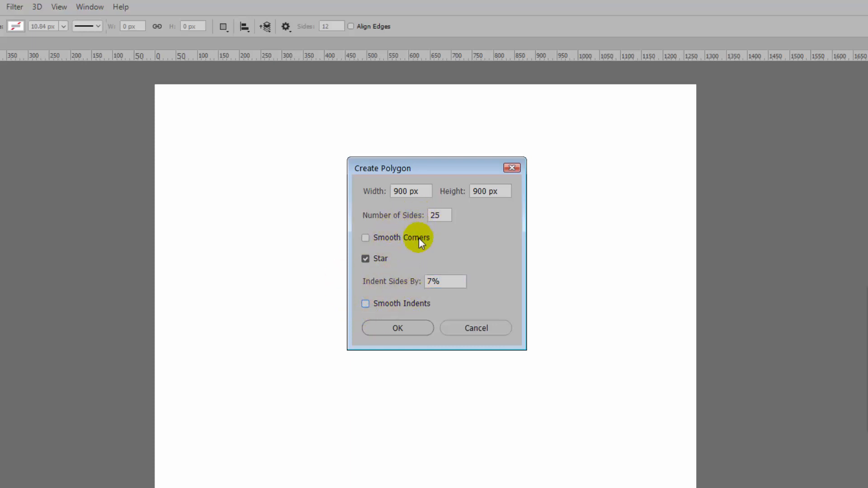
pyautogui.moveTo(397, 327)
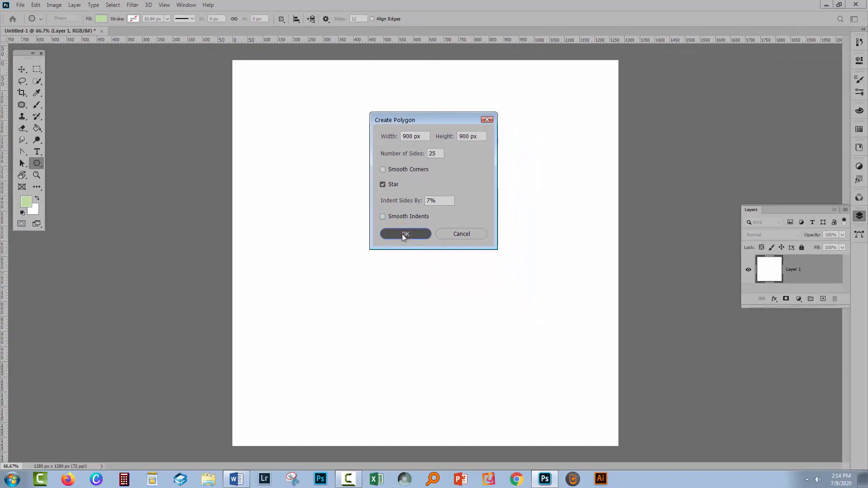
# - Create the green zigzag star, give it an orange outline, and hide its Polygon 1 layer
pyautogui.click(405, 233)
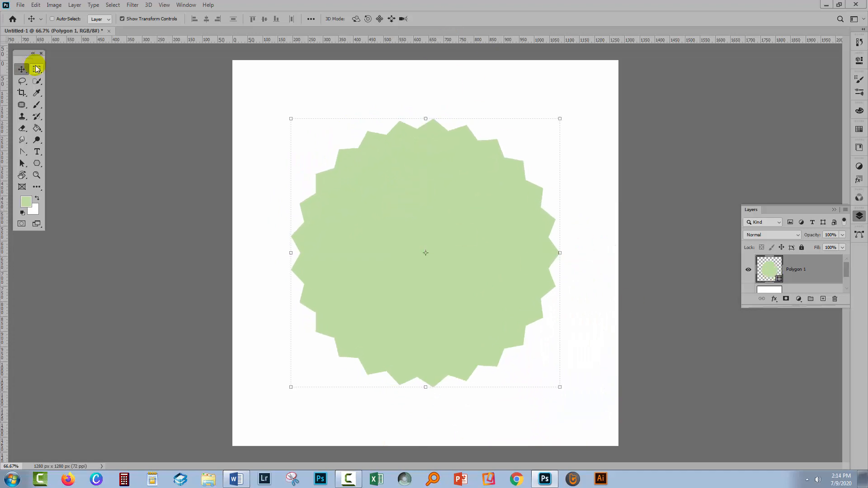
pyautogui.click(36, 68)
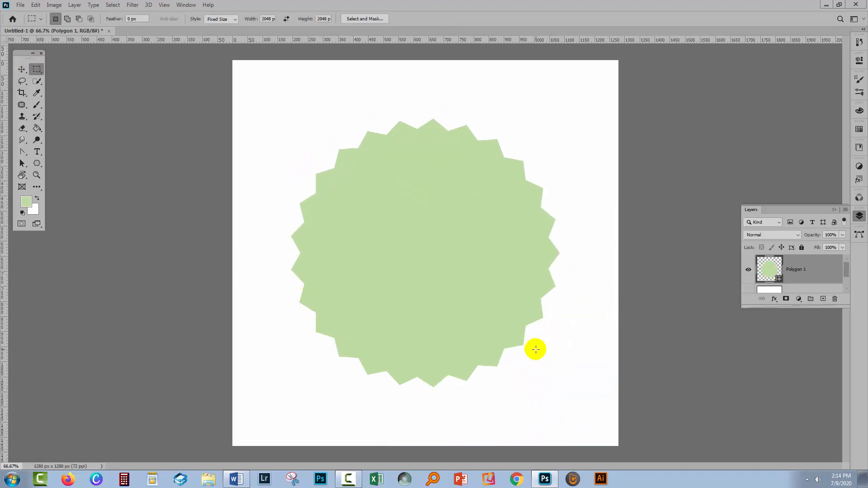
pyautogui.moveTo(494, 316)
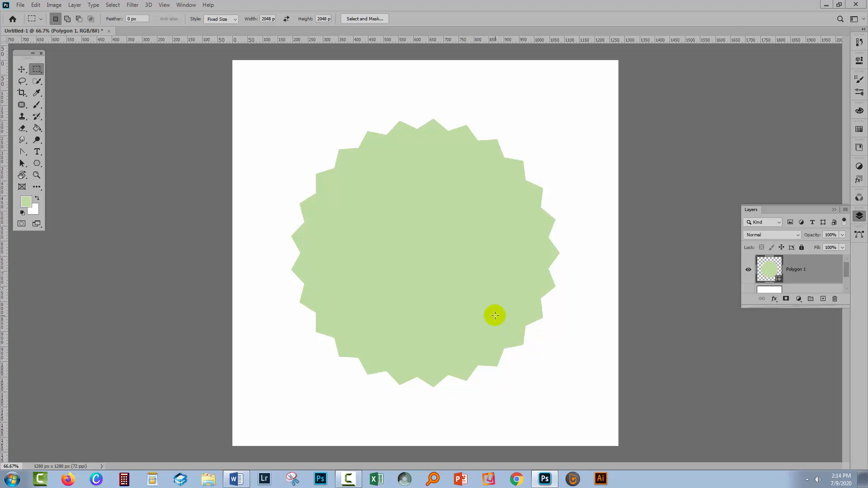
pyautogui.moveTo(287, 218)
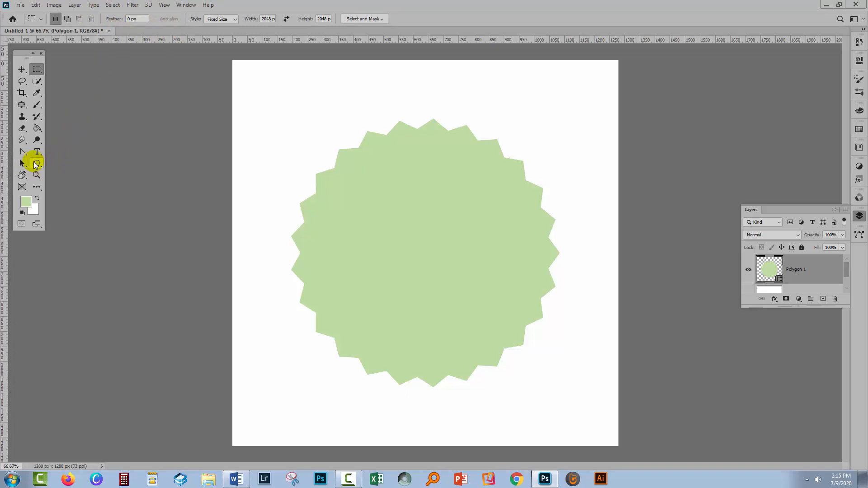
pyautogui.click(22, 163)
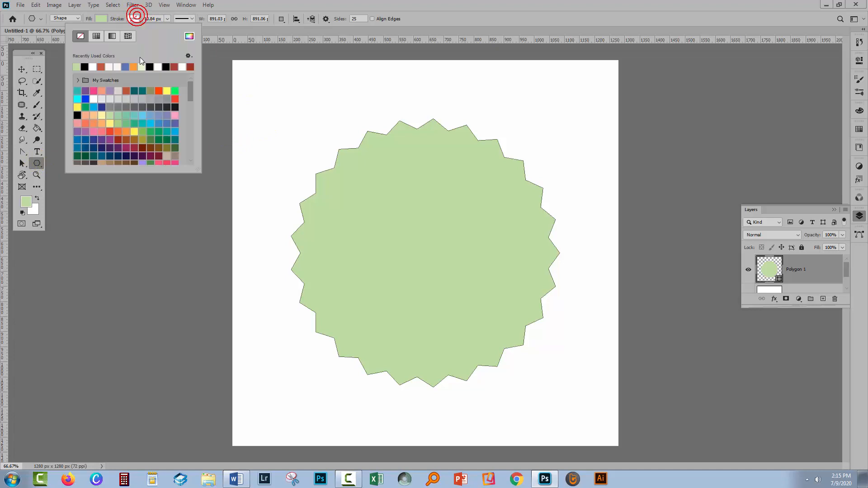
pyautogui.click(157, 75)
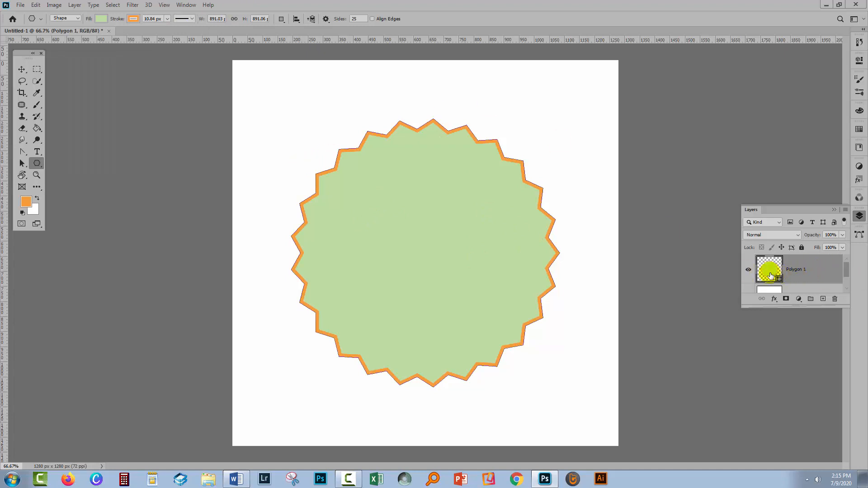
pyautogui.click(749, 270)
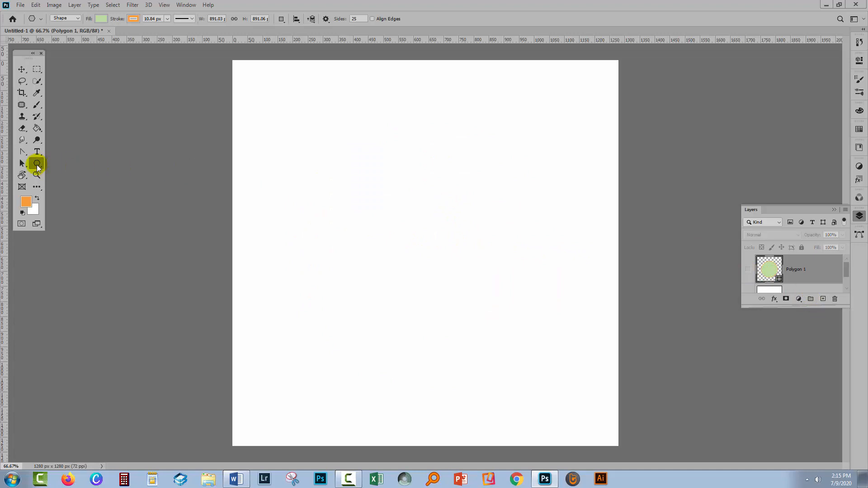
pyautogui.moveTo(36, 162)
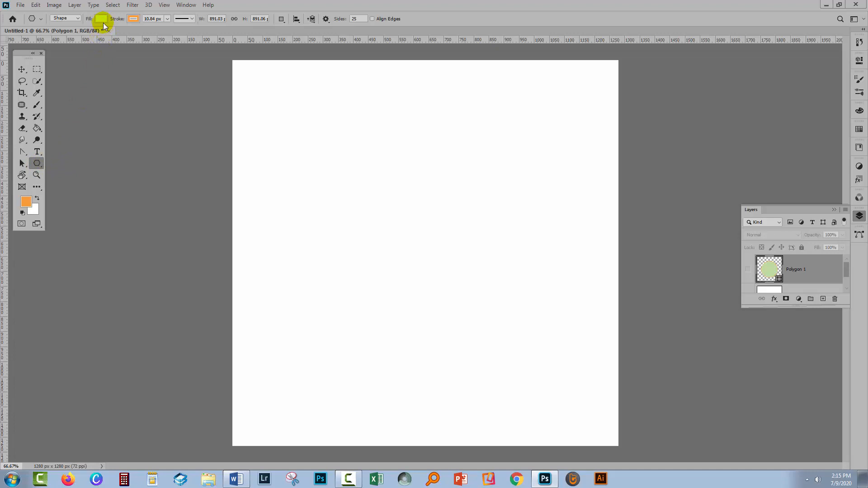
# - Change the polygon fill colour to red
pyautogui.click(102, 18)
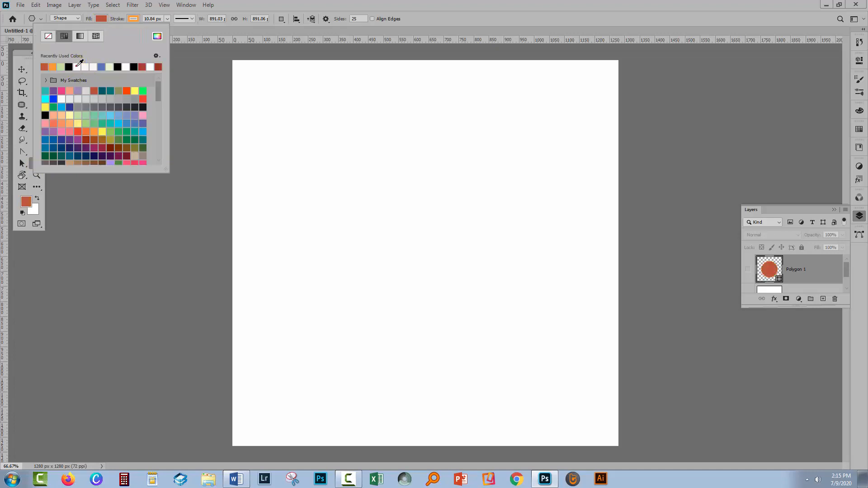
pyautogui.click(133, 18)
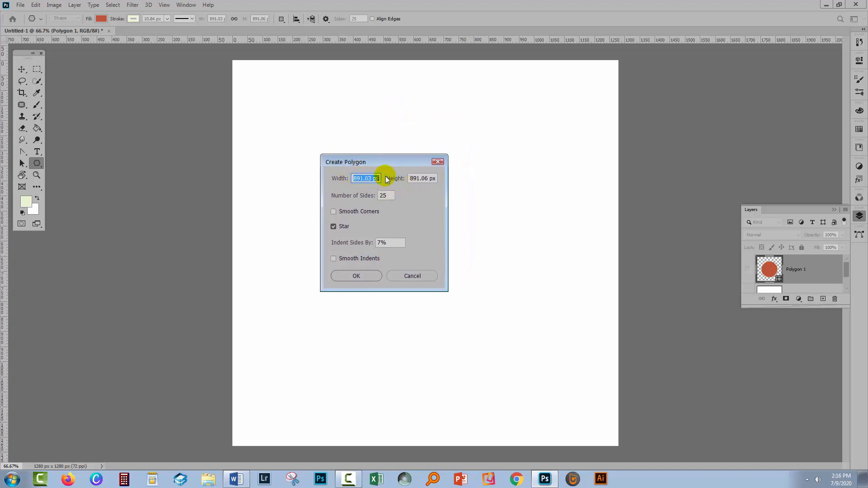
# - In Create Polygon, keep 900 px and 25 sides, with Smooth Corners and Smooth Indents on
pyautogui.write('90')
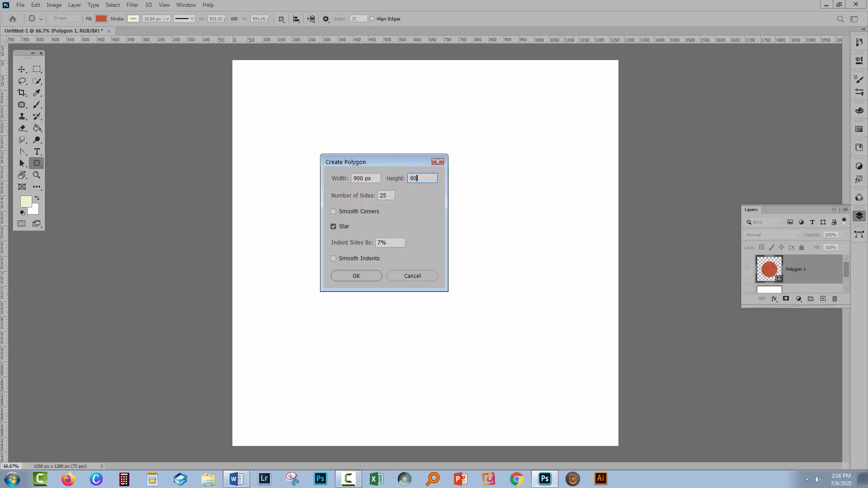
pyautogui.click(384, 195)
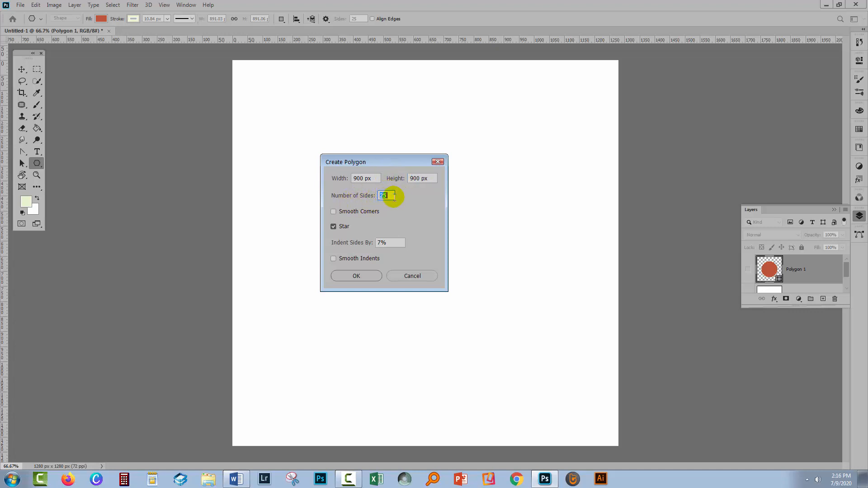
pyautogui.click(334, 212)
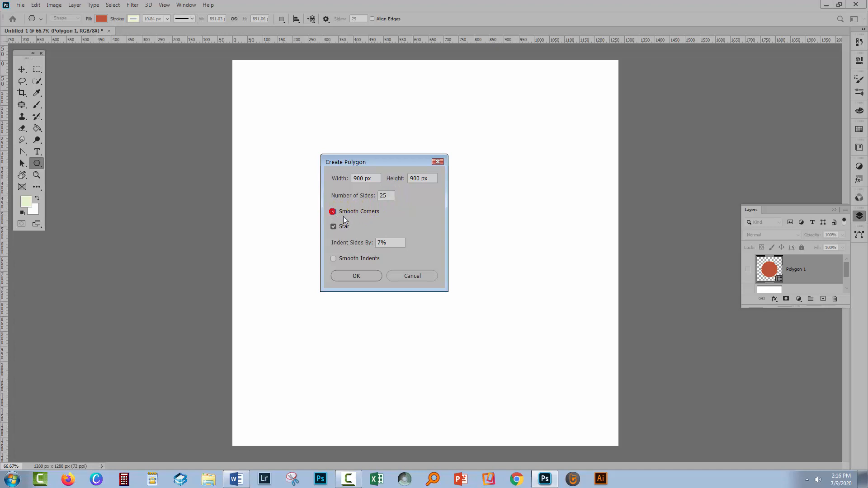
pyautogui.click(332, 211)
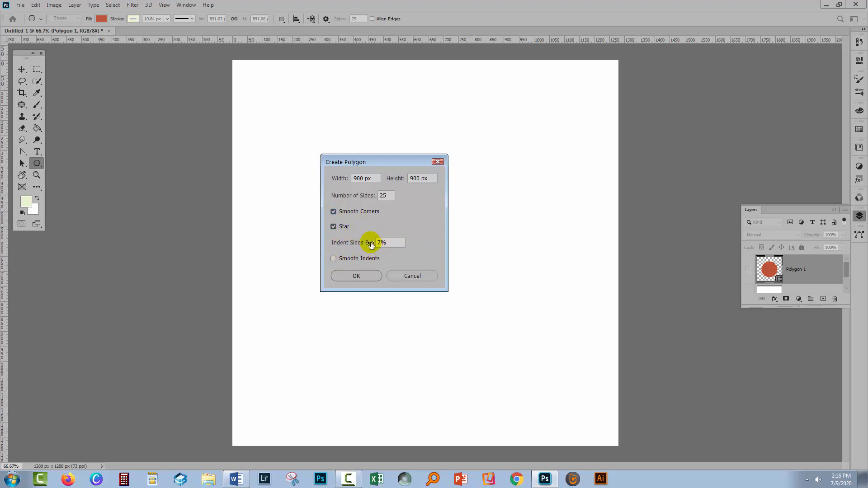
pyautogui.moveTo(397, 244)
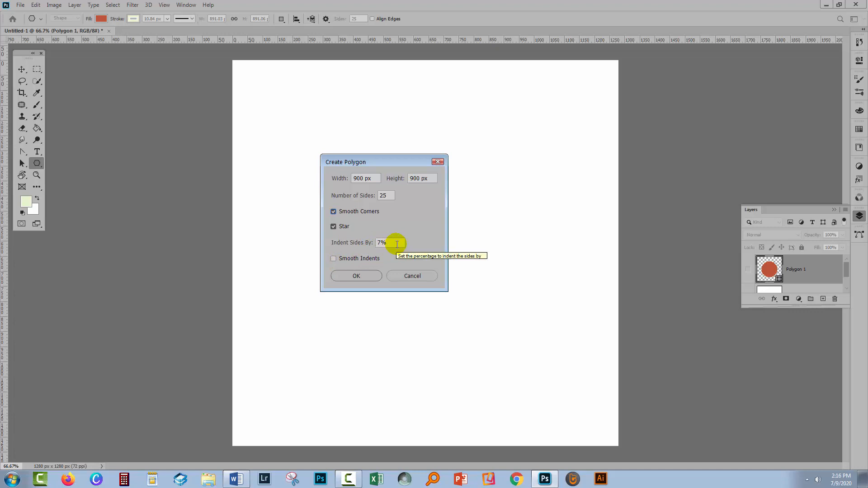
pyautogui.moveTo(351, 257)
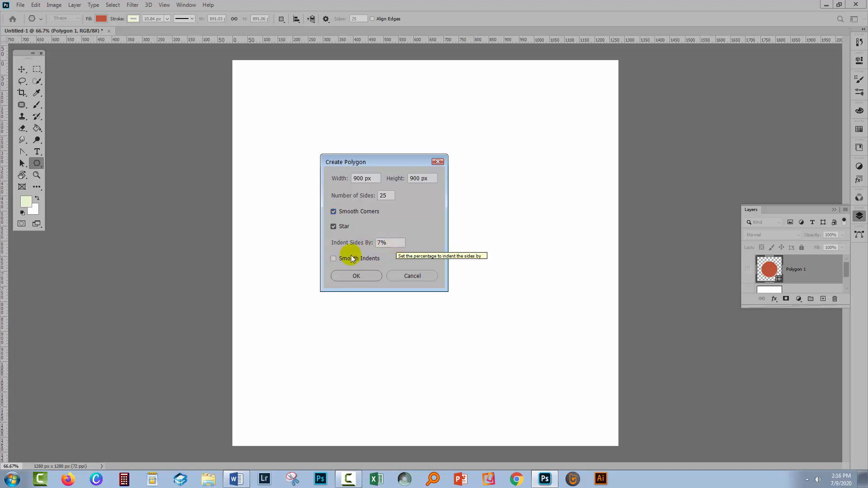
pyautogui.click(334, 259)
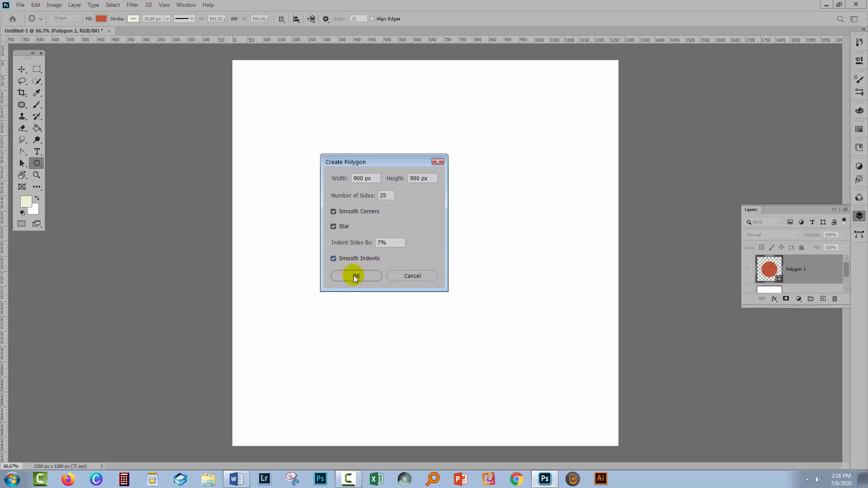
# - Create the red wavy-edged star, then hide both the Polygon 1 and Polygon 2 layers
pyautogui.click(355, 276)
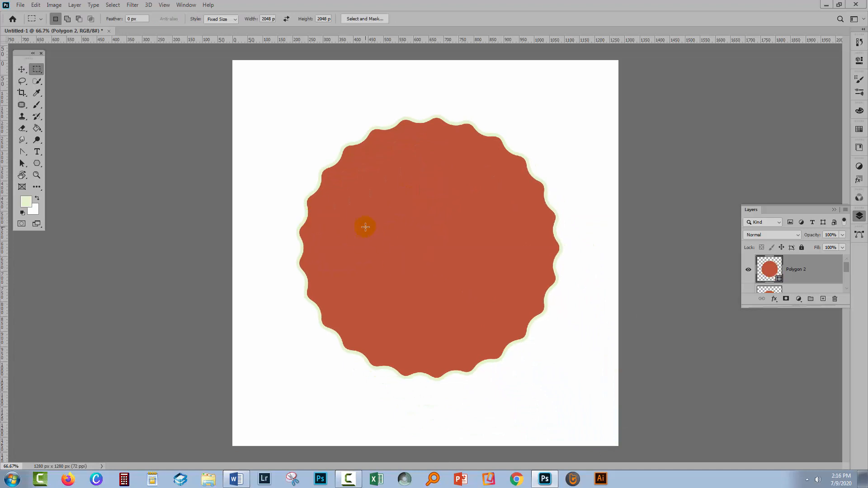
pyautogui.moveTo(497, 250)
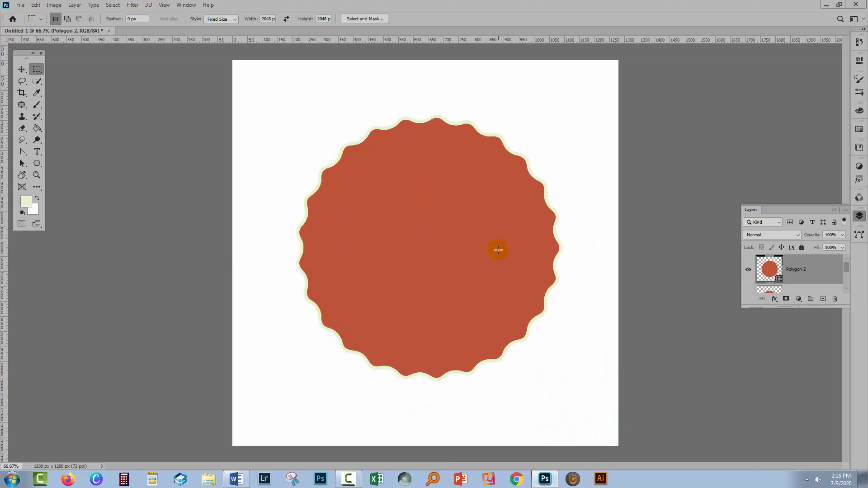
pyautogui.moveTo(463, 314)
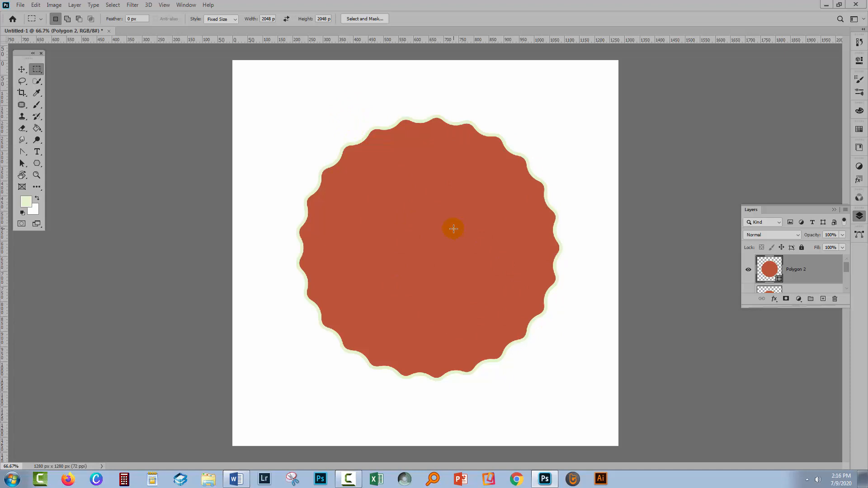
pyautogui.moveTo(337, 152)
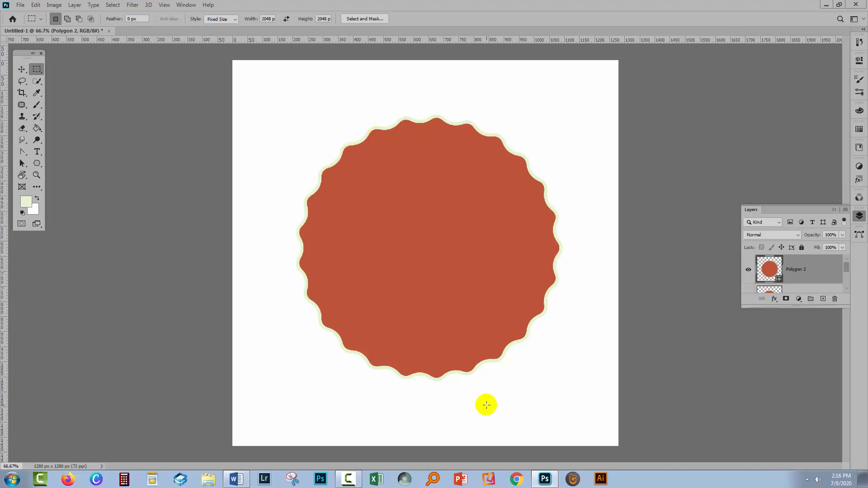
pyautogui.moveTo(473, 122)
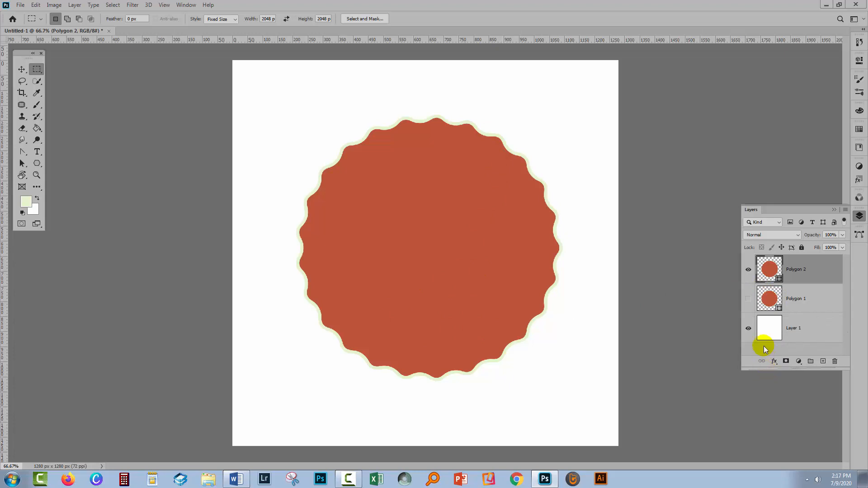
pyautogui.click(747, 299)
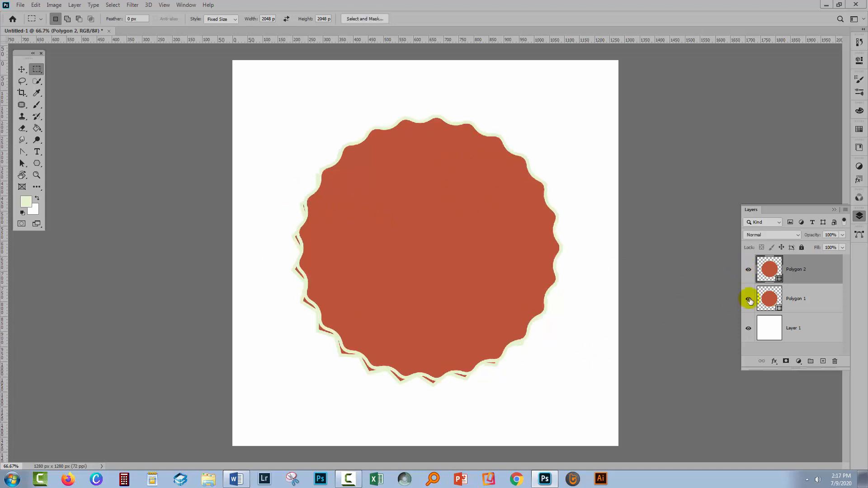
pyautogui.click(748, 298)
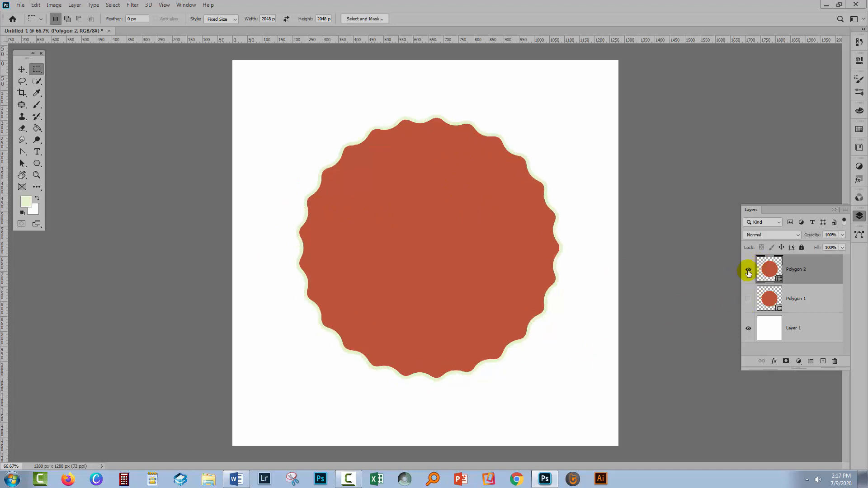
pyautogui.click(748, 272)
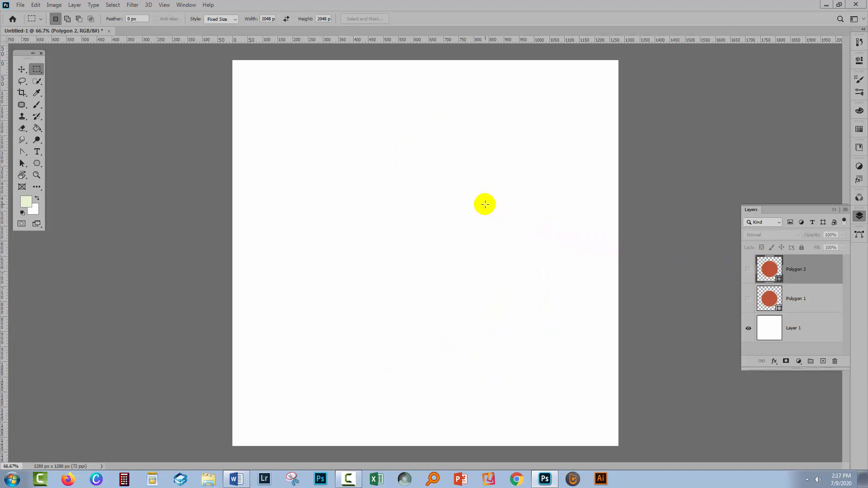
# - Create a 900 × 900 px red circle with the Ellipse Tool and centre it on the page
pyautogui.click(36, 163)
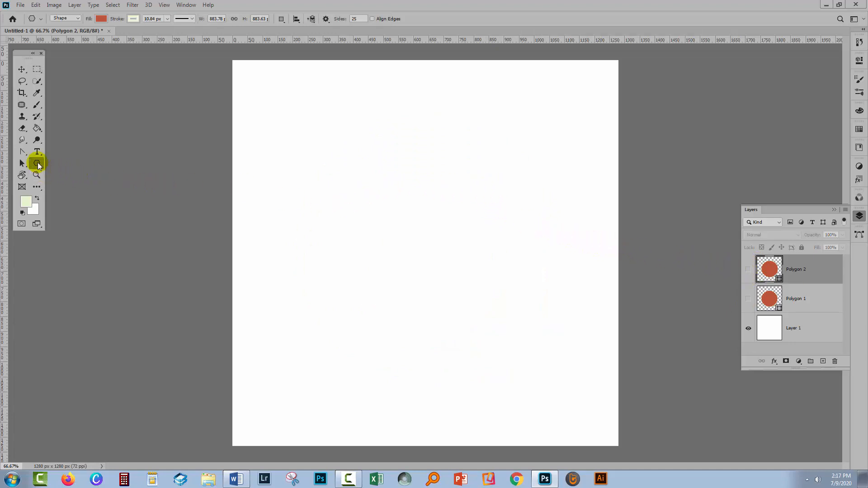
pyautogui.click(37, 163)
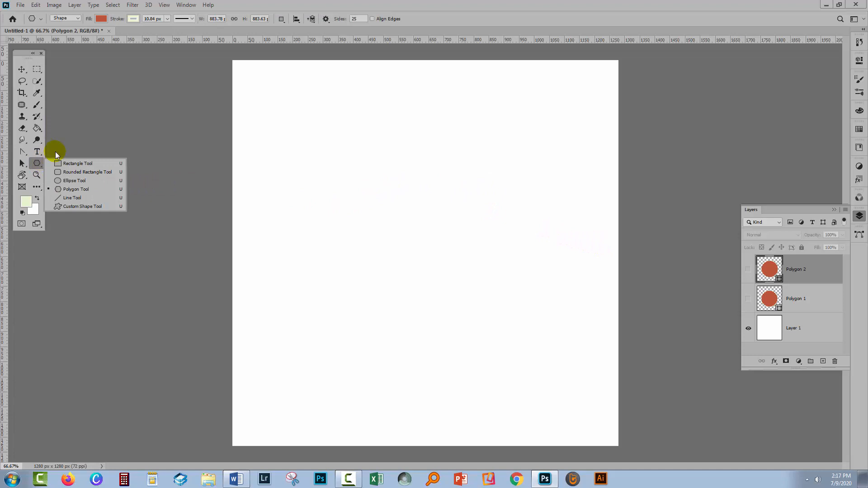
pyautogui.moveTo(74, 181)
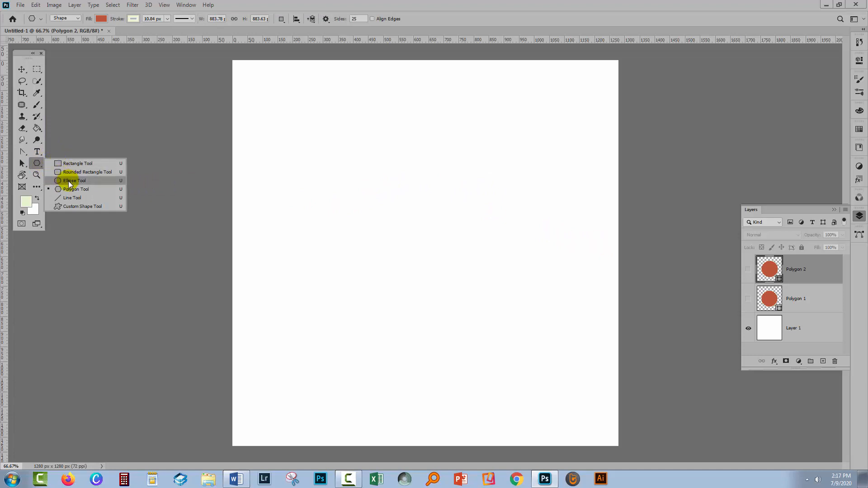
pyautogui.click(73, 180)
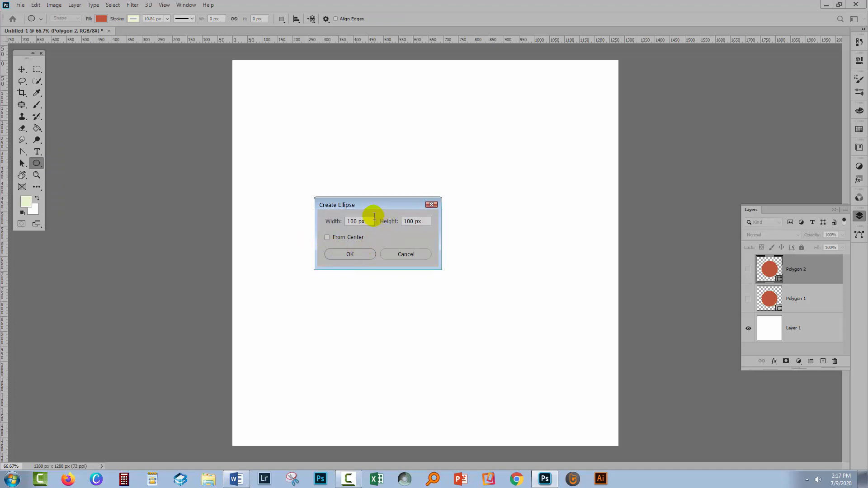
pyautogui.write('900')
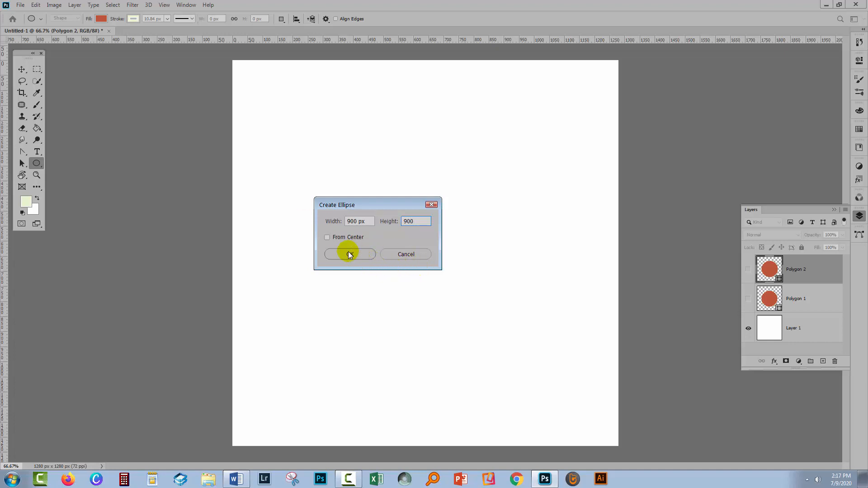
pyautogui.click(348, 254)
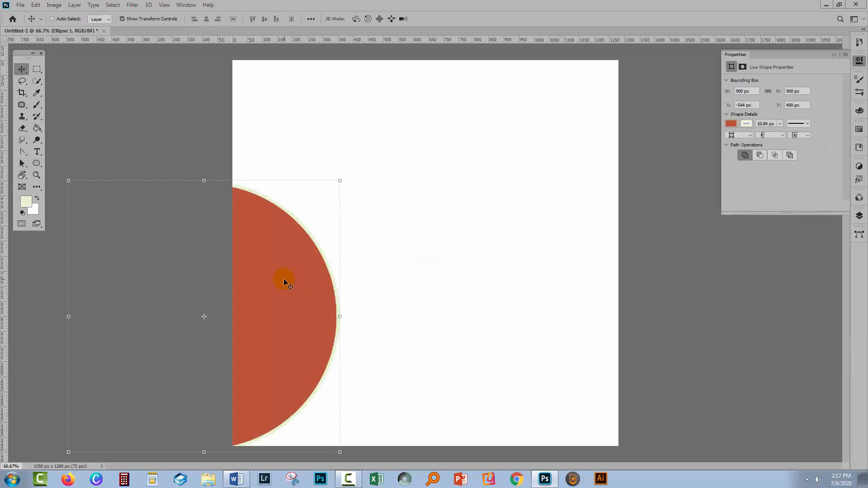
pyautogui.moveTo(285, 279); pyautogui.dragTo(464, 242)
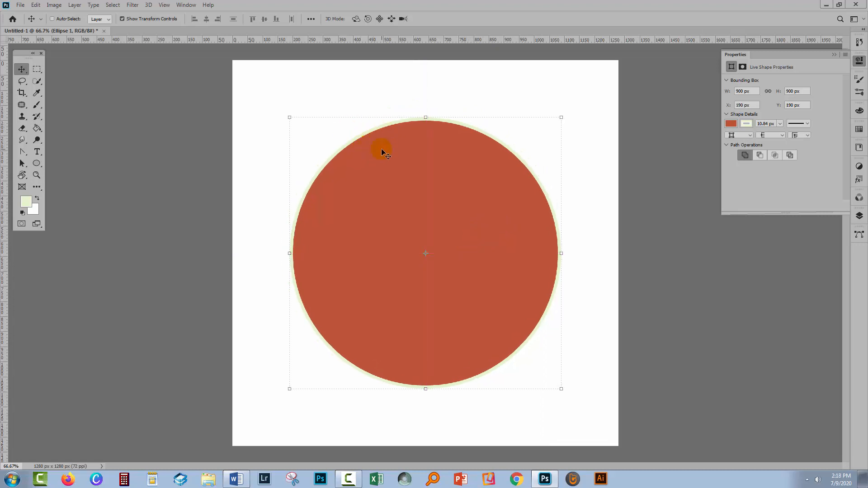
pyautogui.moveTo(437, 164)
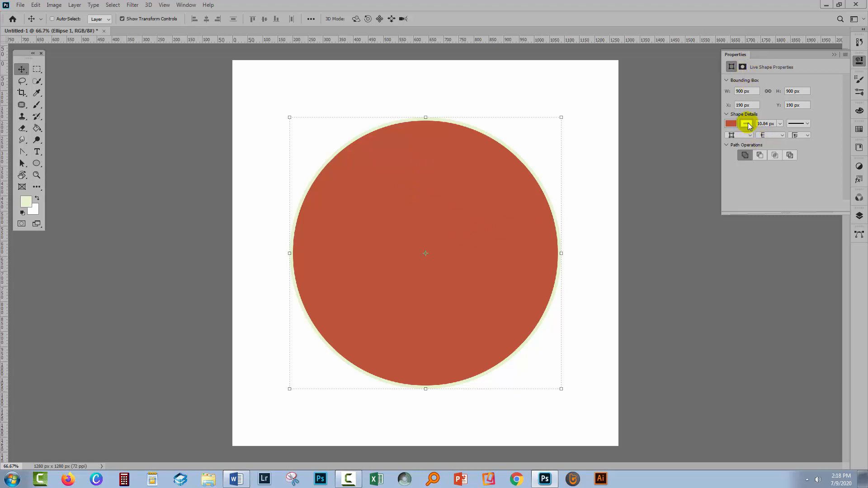
# - Remove the circle's outline, hide the duplicate layer, and keep only Ellipse 1 visible
pyautogui.click(746, 123)
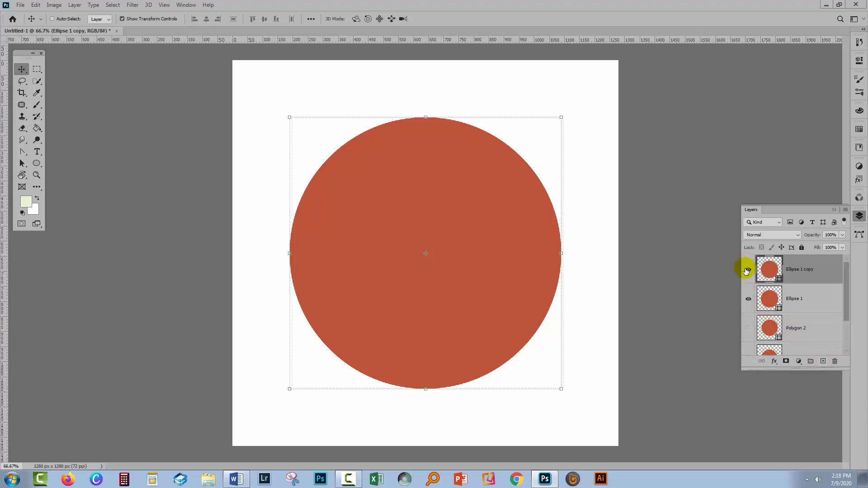
pyautogui.click(748, 269)
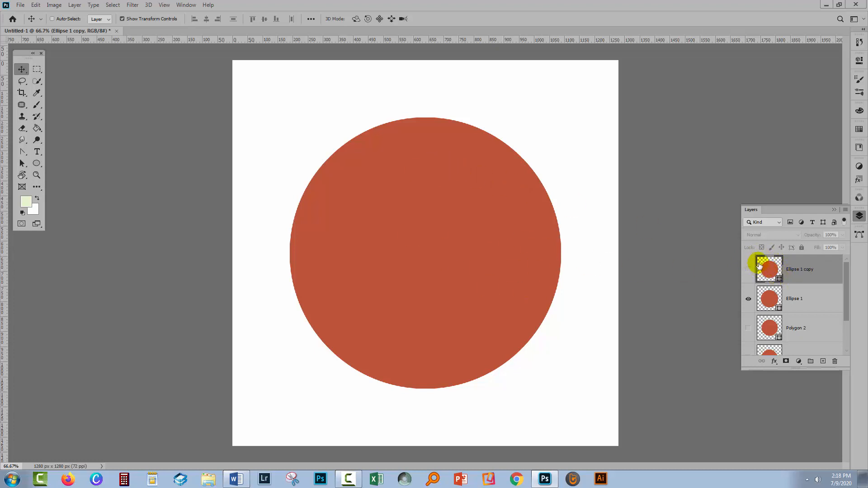
pyautogui.click(793, 299)
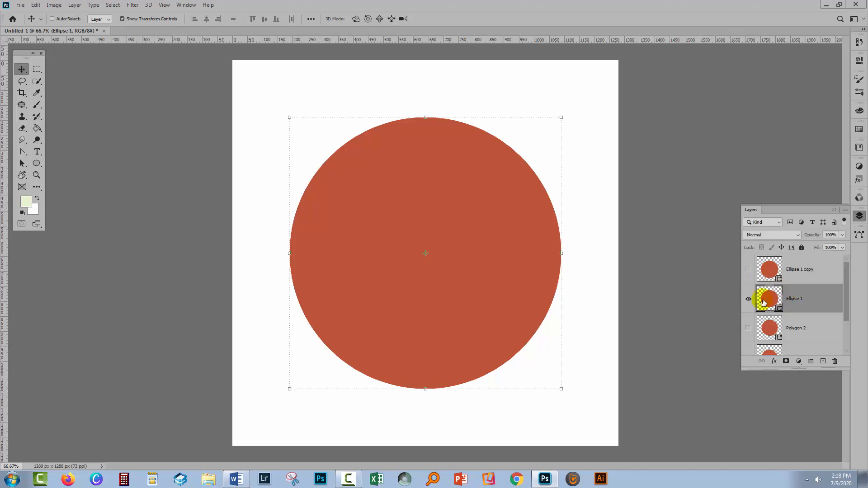
pyautogui.click(748, 299)
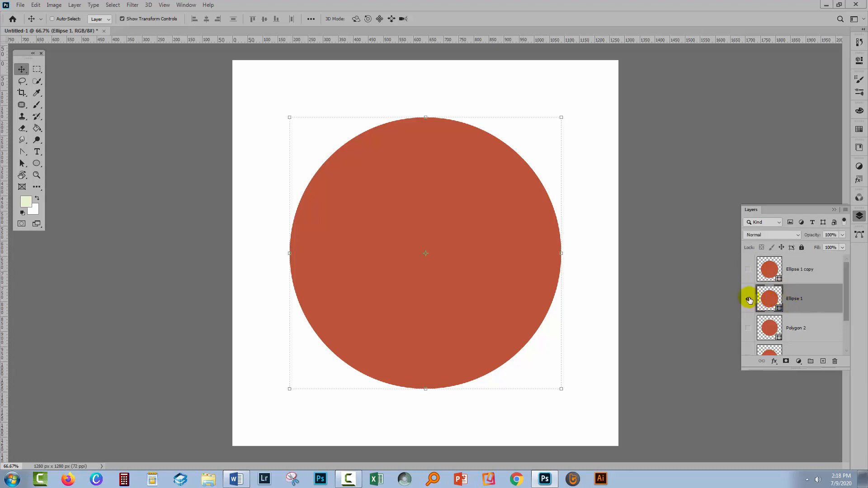
pyautogui.click(748, 298)
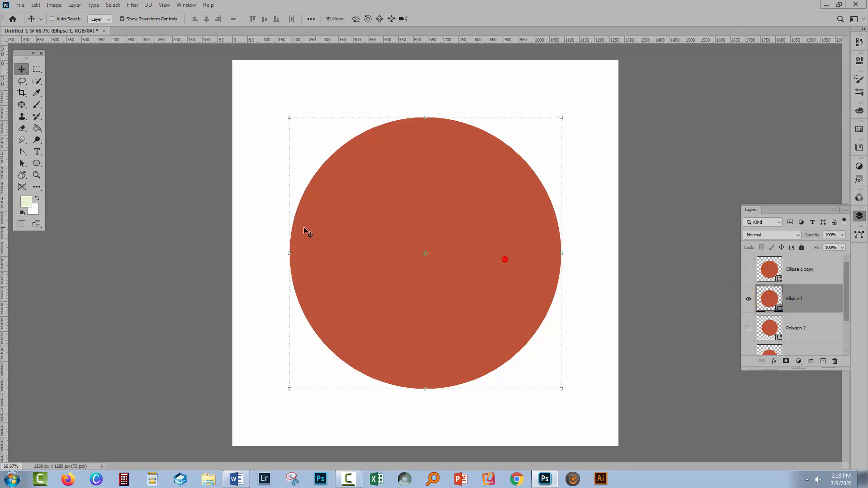
pyautogui.click(36, 164)
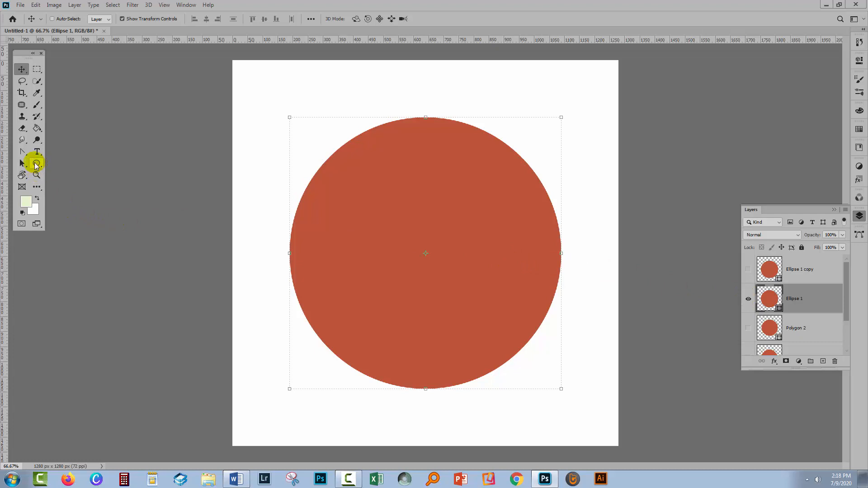
# - Give the circle a light salmon solid stroke about 28 px wide
pyautogui.click(36, 163)
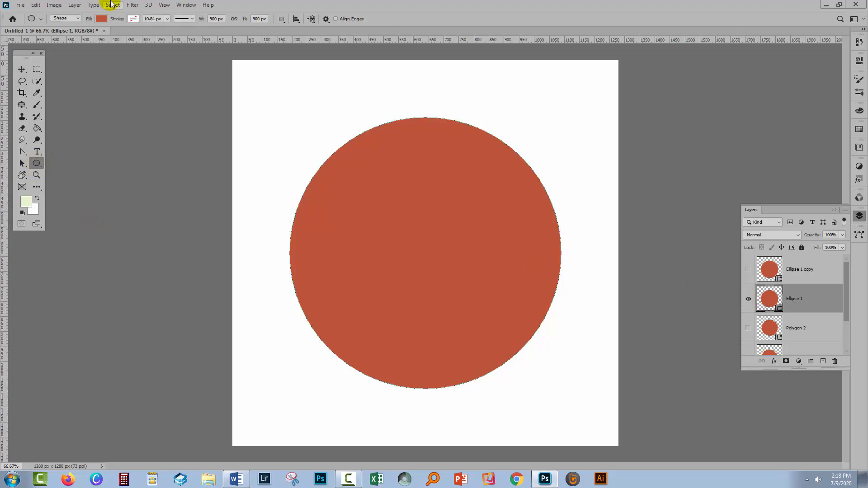
pyautogui.moveTo(117, 19)
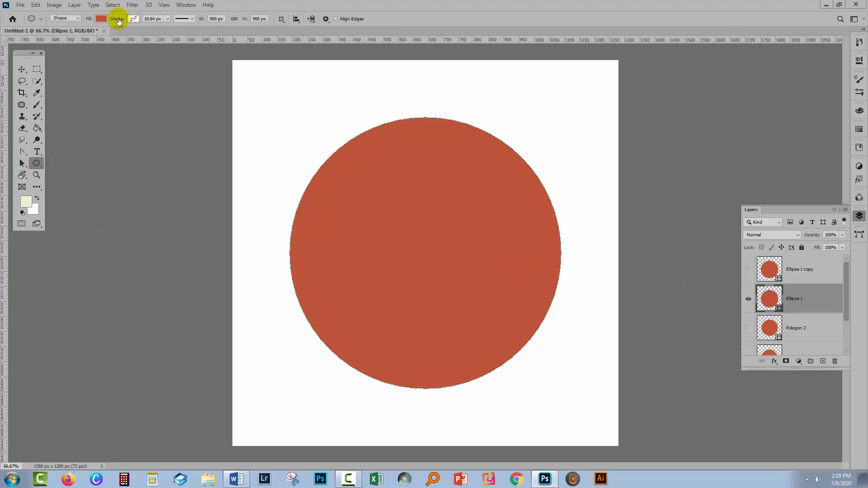
pyautogui.click(117, 19)
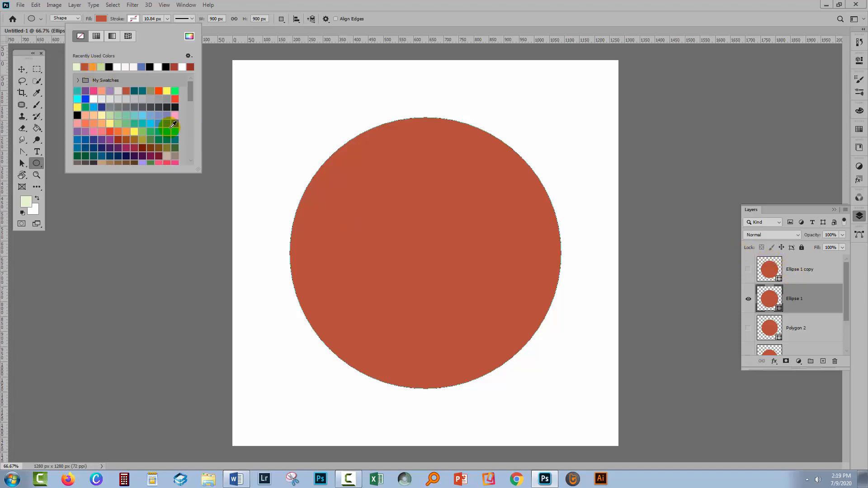
pyautogui.moveTo(102, 90)
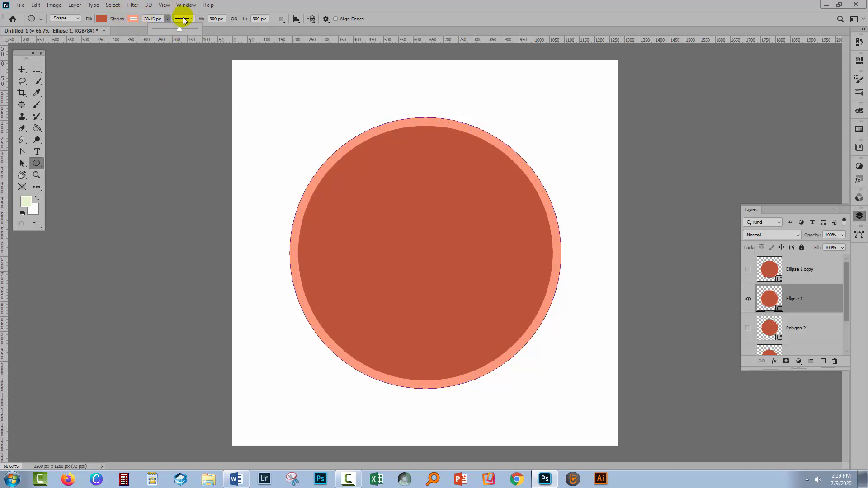
pyautogui.click(183, 18)
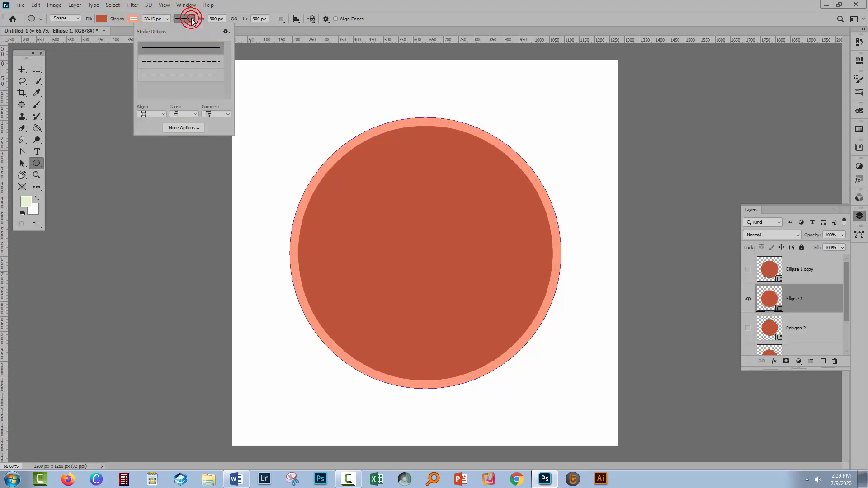
# - Make the stroke dotted with round caps, centre alignment, dash 0 and gap 1
pyautogui.click(180, 74)
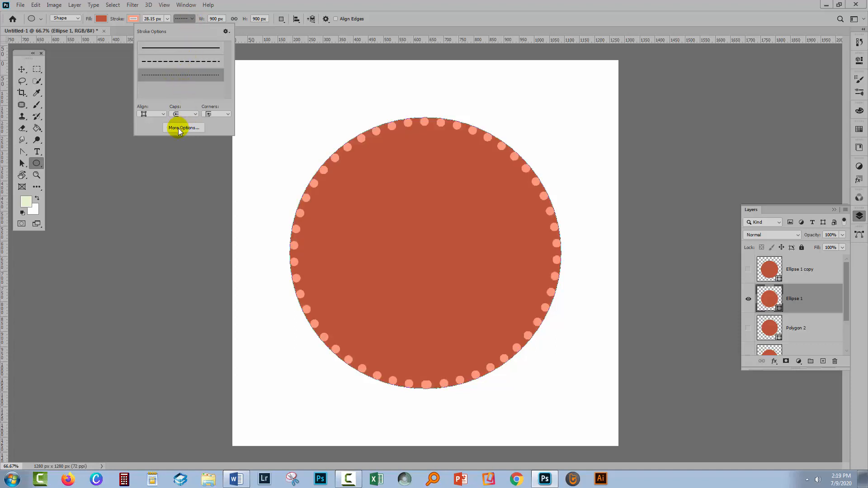
pyautogui.click(183, 128)
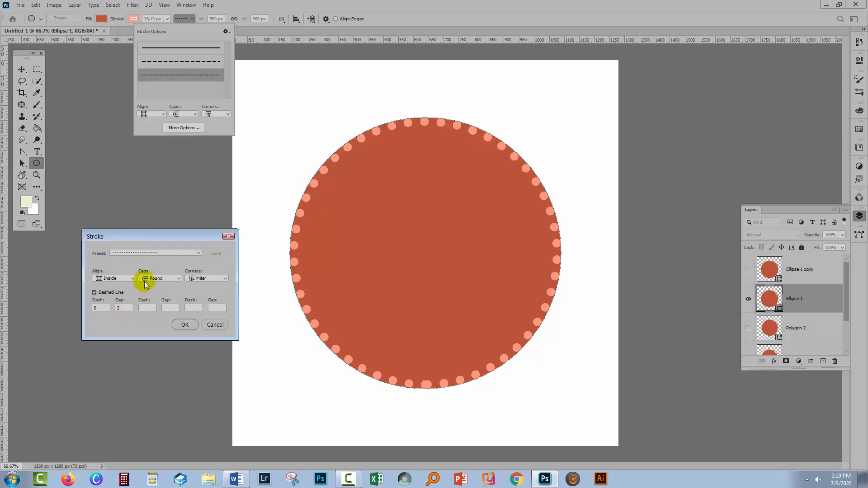
pyautogui.click(161, 277)
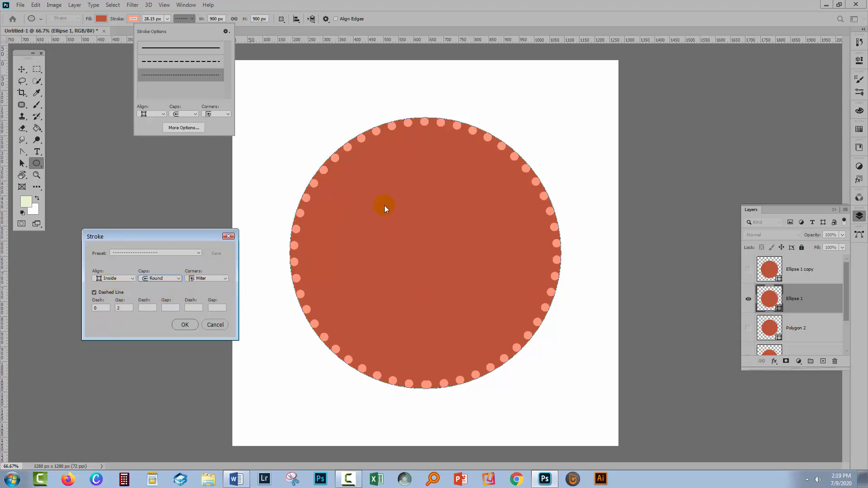
pyautogui.click(114, 277)
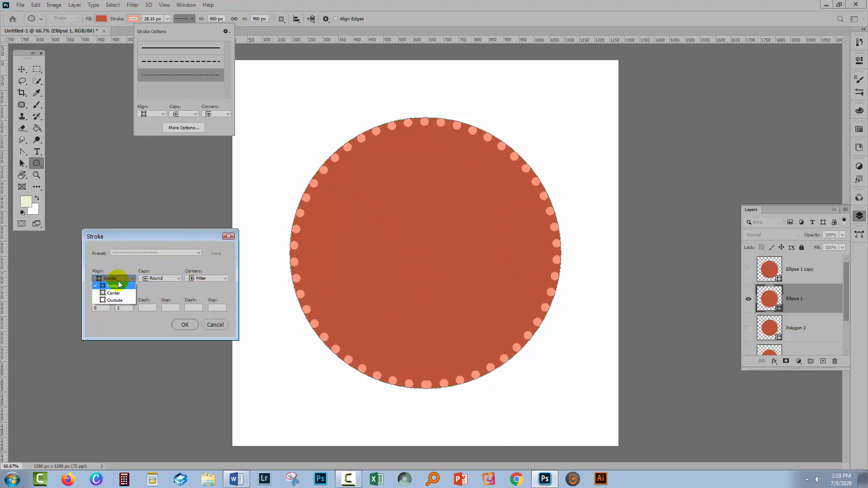
pyautogui.click(114, 292)
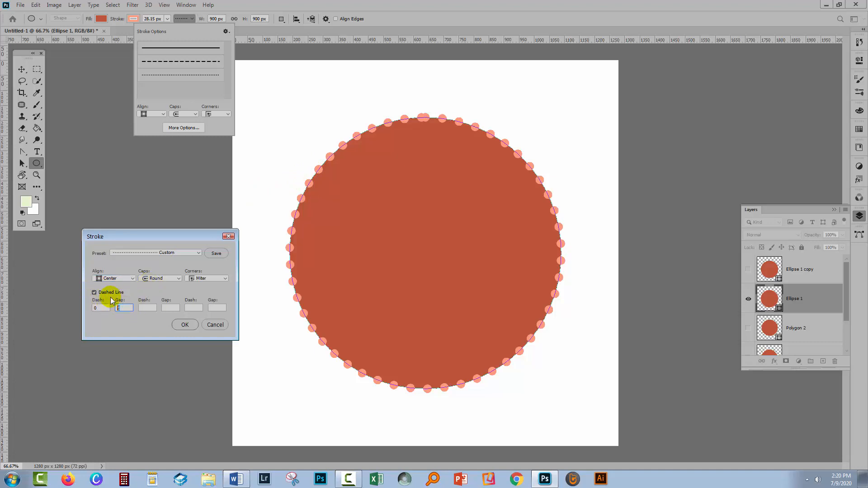
pyautogui.write('0')
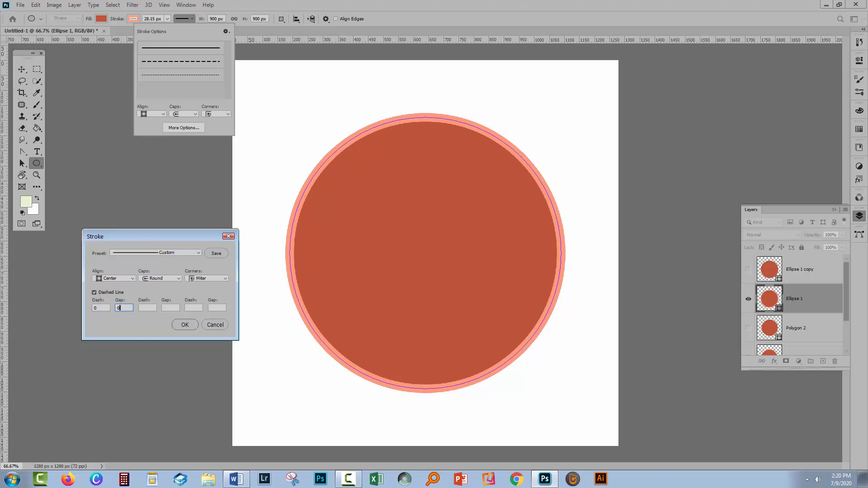
pyautogui.write('1')
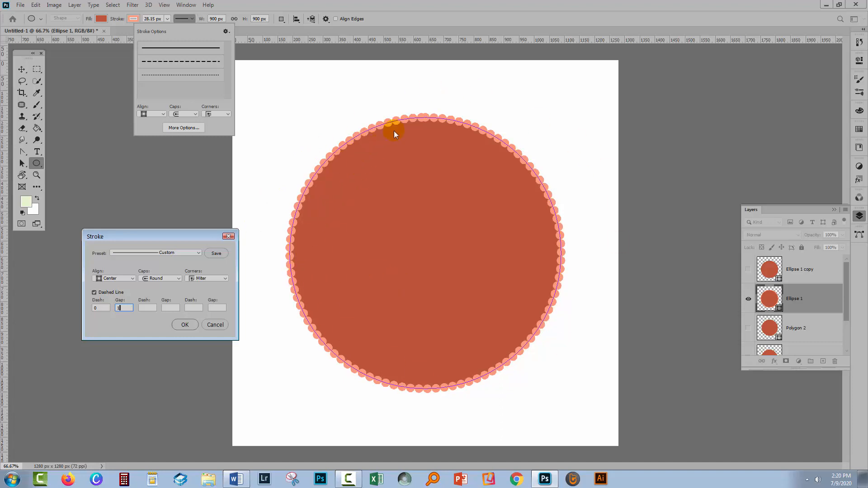
pyautogui.moveTo(185, 250)
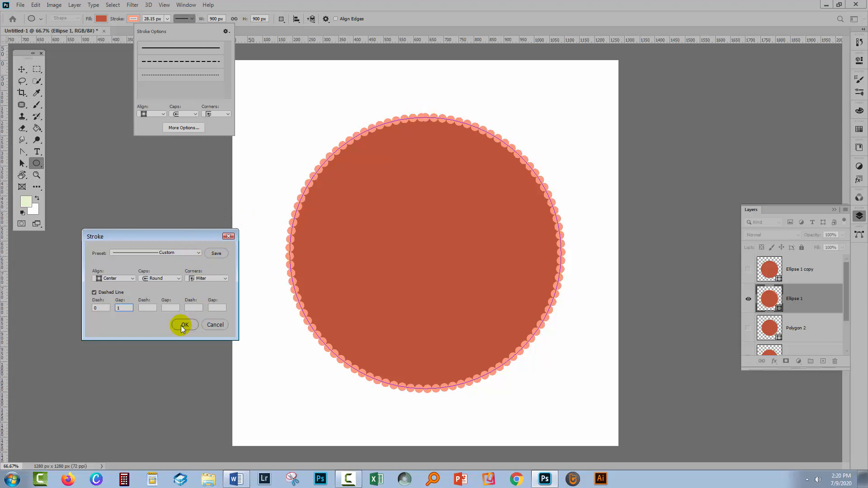
# - Confirm the dotted outline and thicken it to 40.4 px for a scalloped ring
pyautogui.click(184, 324)
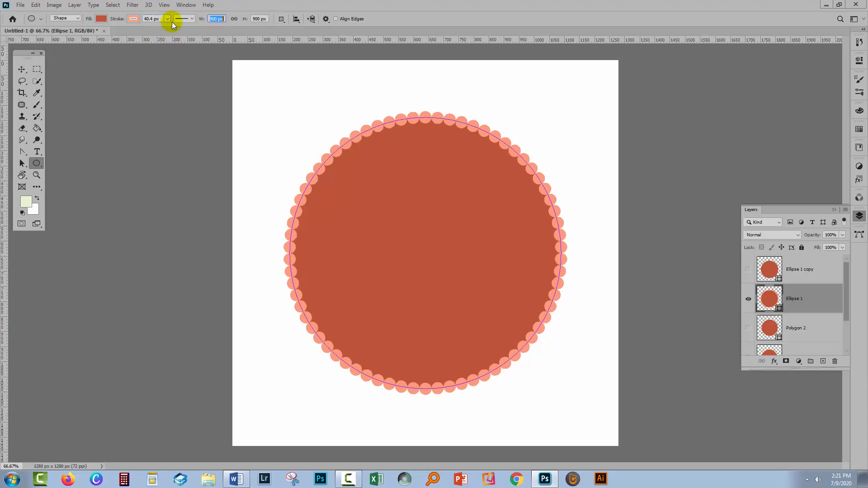
pyautogui.moveTo(201, 39)
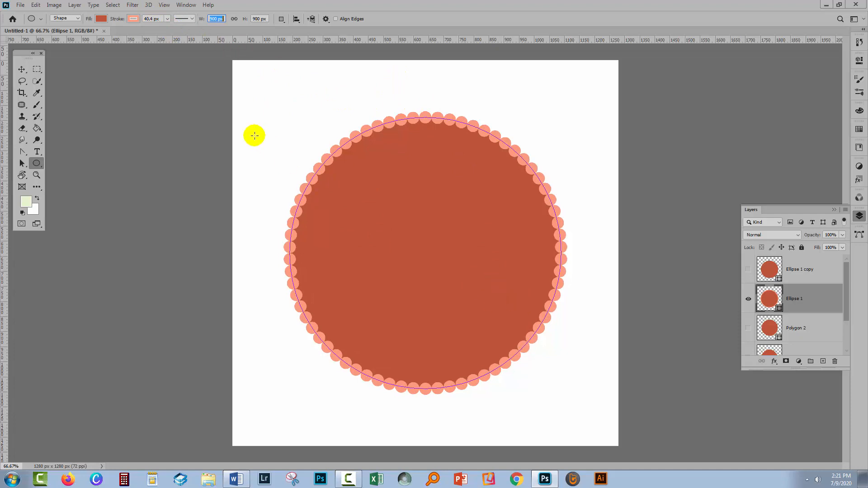
pyautogui.click(22, 69)
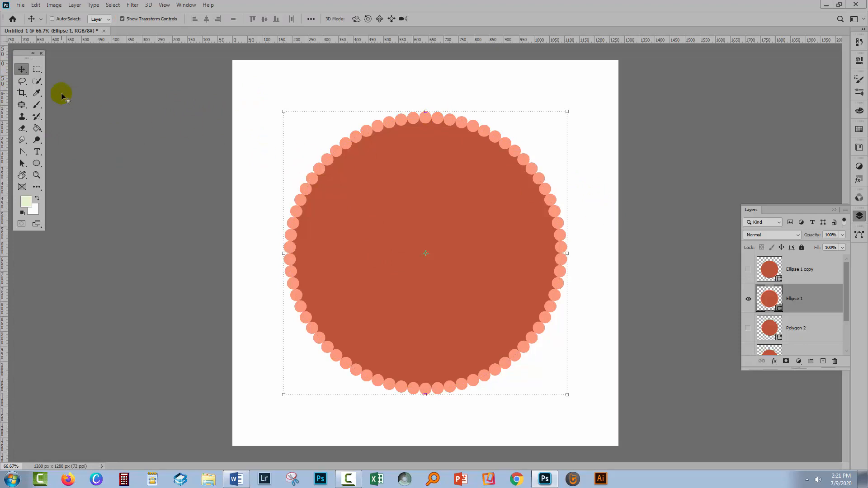
pyautogui.click(36, 68)
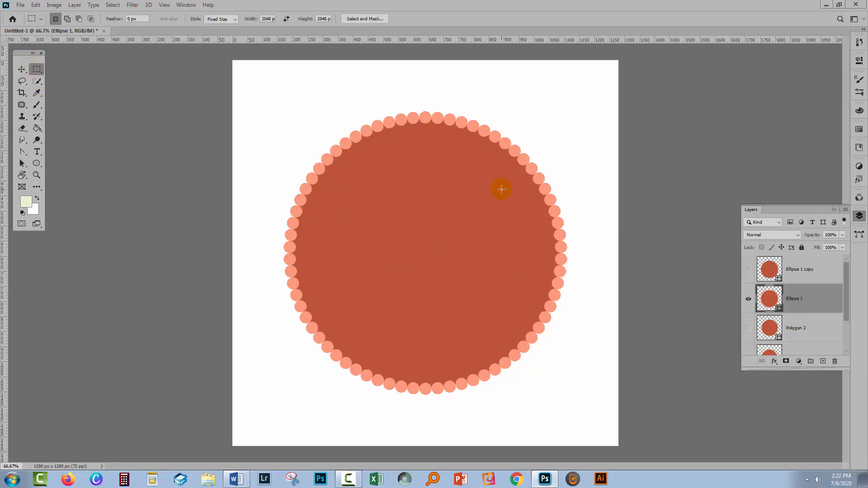
pyautogui.moveTo(319, 180)
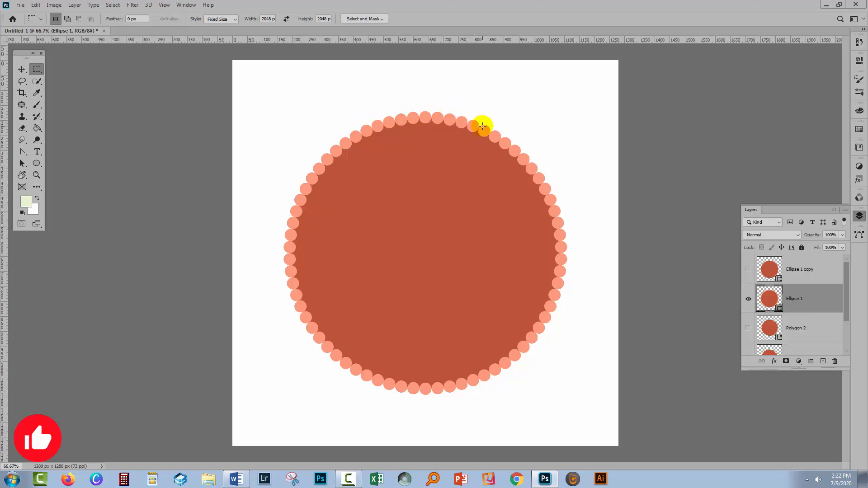
pyautogui.moveTo(373, 307)
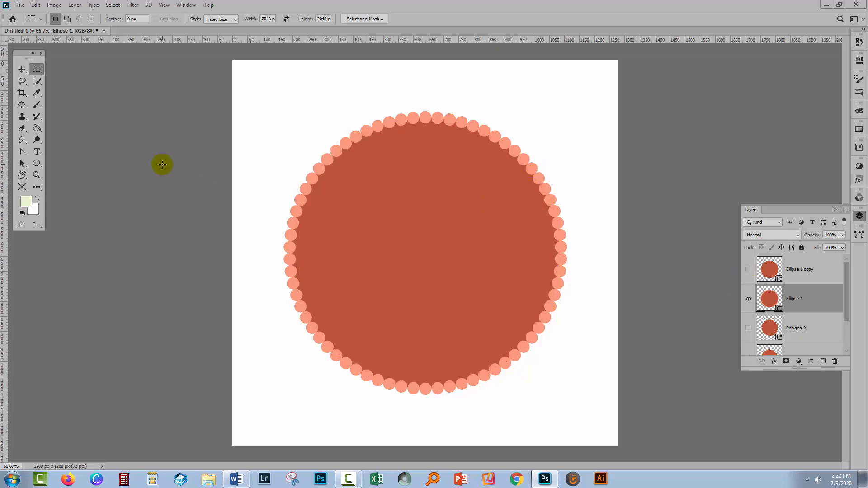
# - Match the stroke colour to the red fill so the dots form one scalloped shape
pyautogui.click(22, 69)
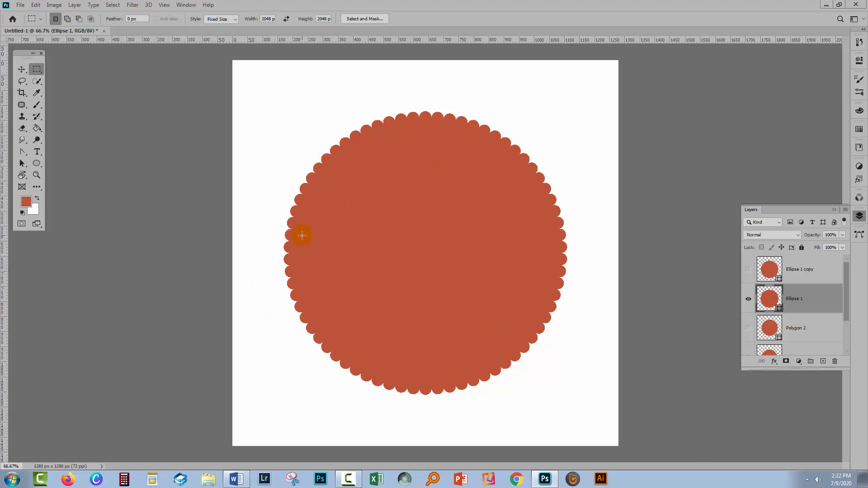
pyautogui.moveTo(480, 347)
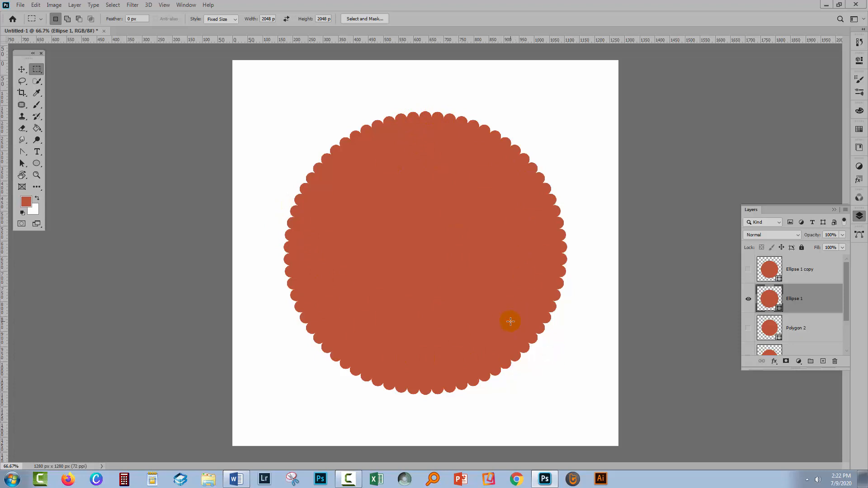
pyautogui.moveTo(315, 232)
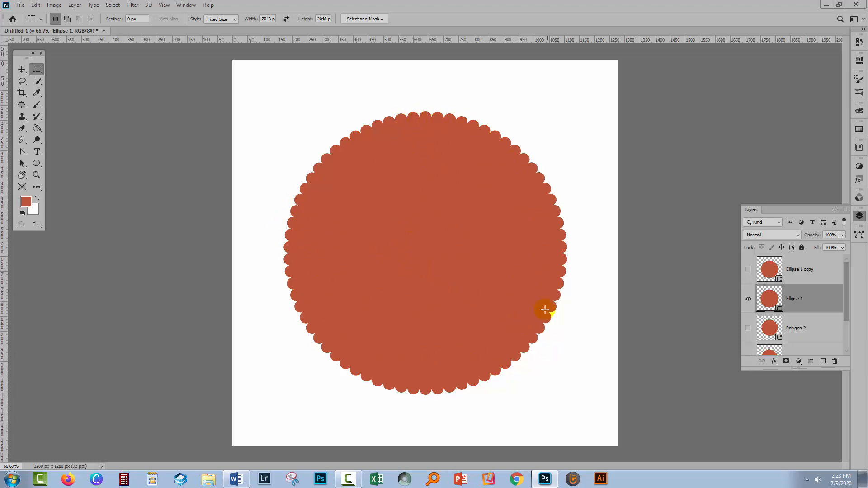
pyautogui.click(769, 270)
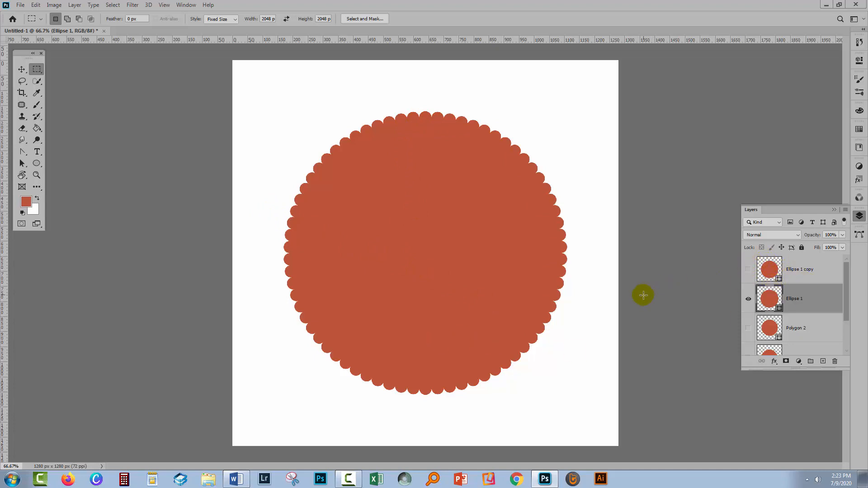
pyautogui.moveTo(735, 289)
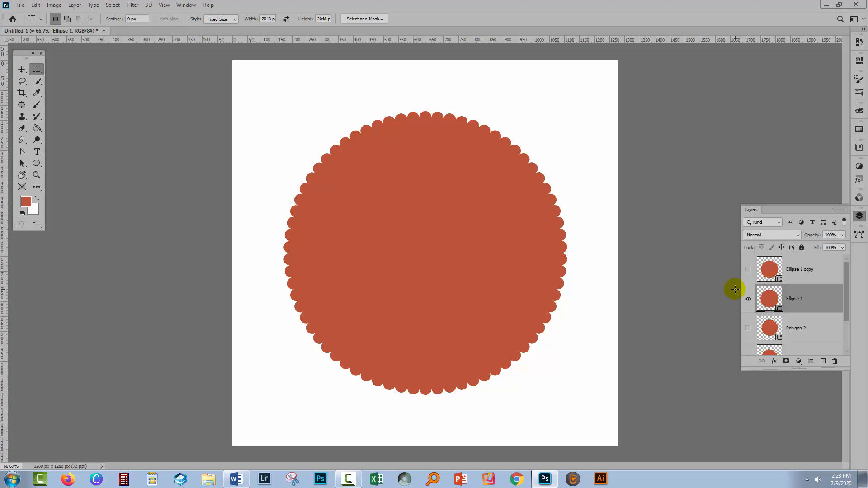